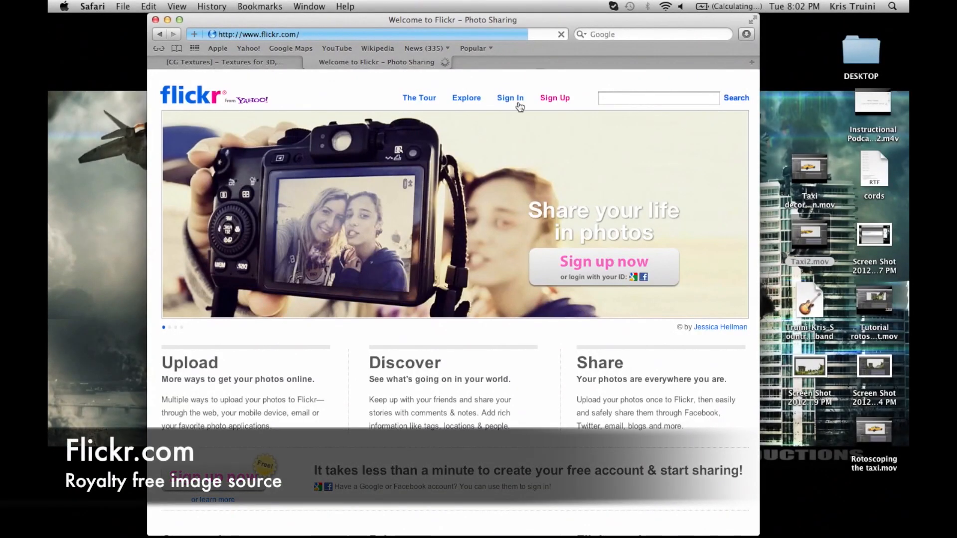
Search Flickr photos for 'new york' and go to the advanced search page
{"action": "left_click", "coordinate": [658, 97]}
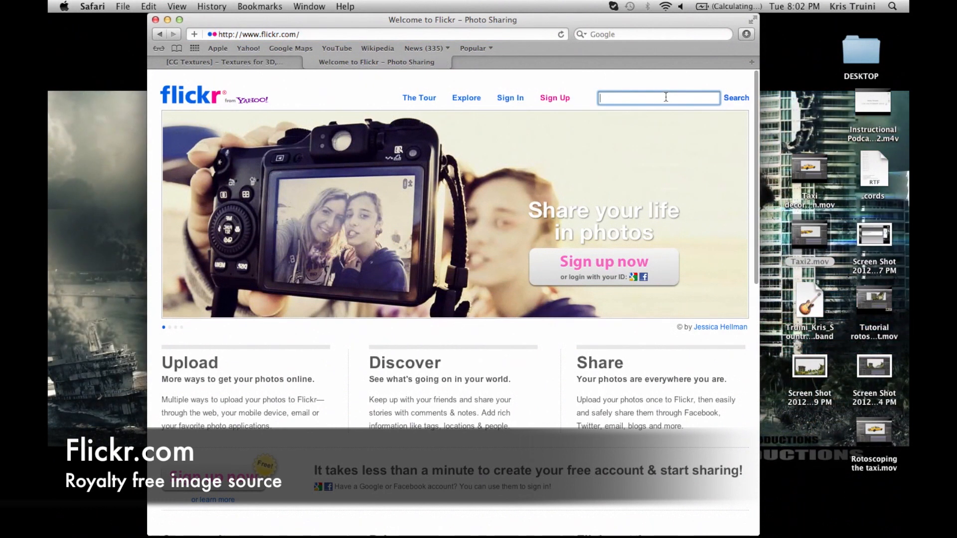
{"action": "type", "text": "new york"}
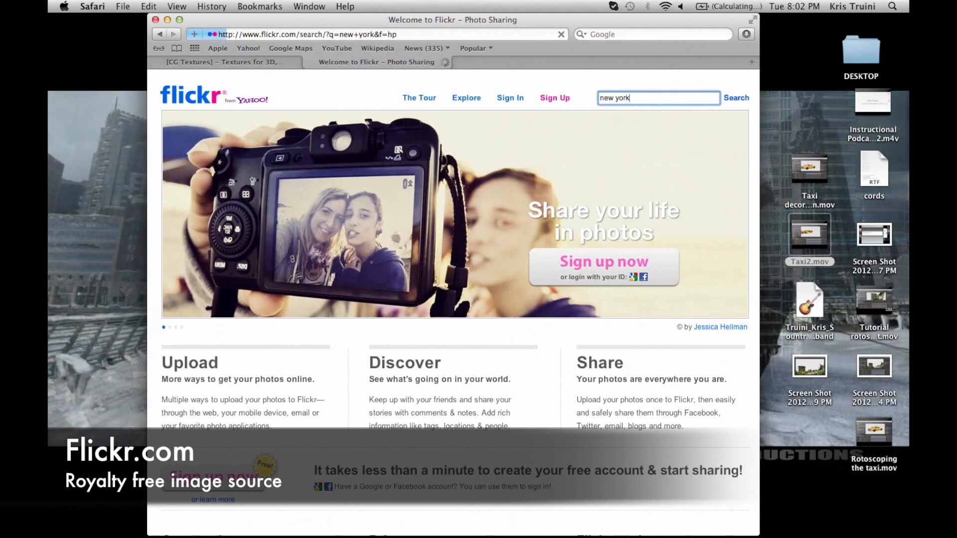
{"action": "left_click", "coordinate": [736, 98]}
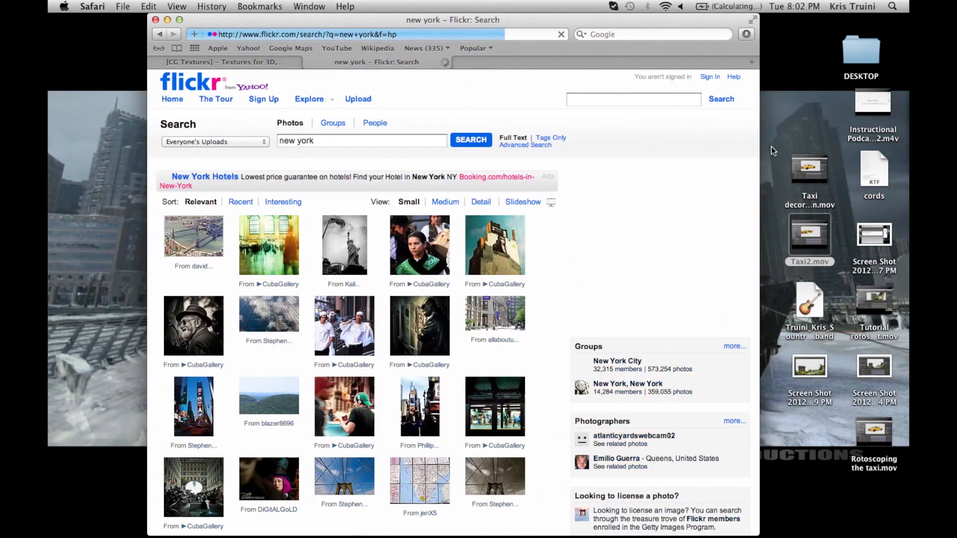
{"action": "left_click", "coordinate": [524, 145]}
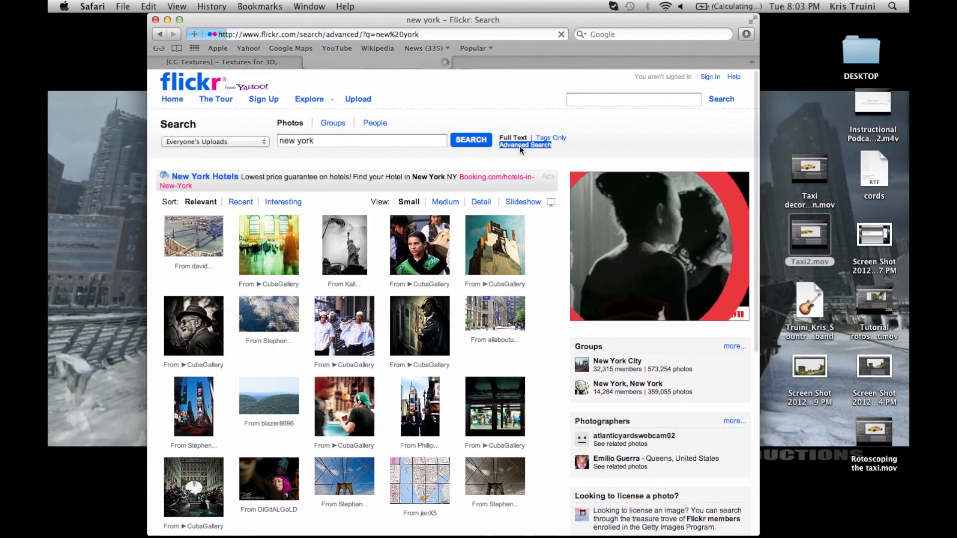
Filter for Creative Commons photos usable commercially and modifiable, then run the search
{"action": "left_click", "coordinate": [524, 144]}
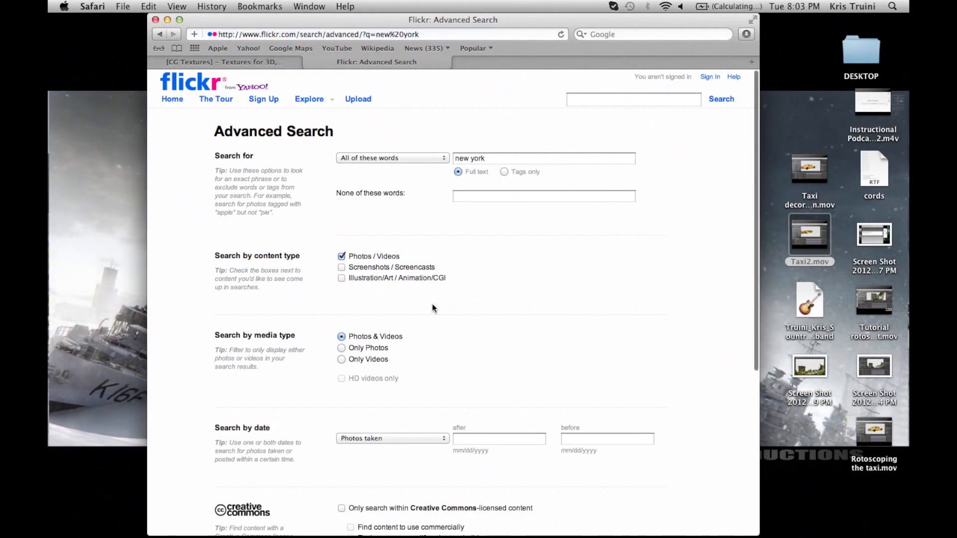
{"action": "scroll", "scroll_direction": "down", "scroll_amount": 3}
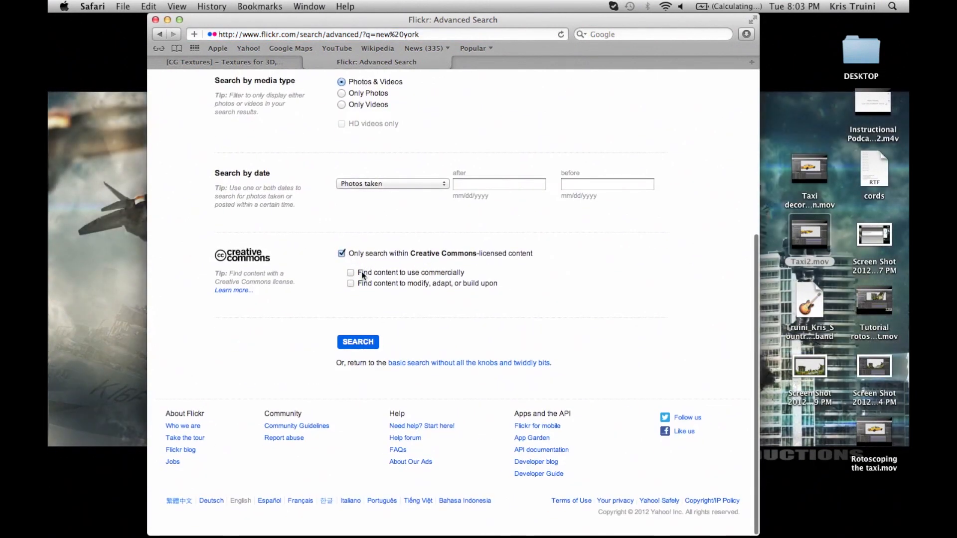
{"action": "left_click", "coordinate": [351, 283]}
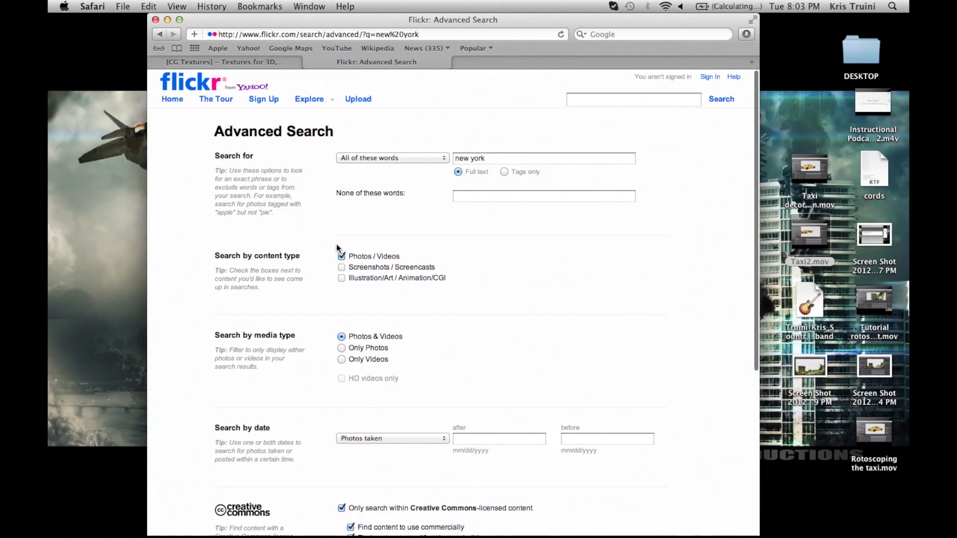
{"action": "scroll", "scroll_direction": "down", "scroll_amount": 3}
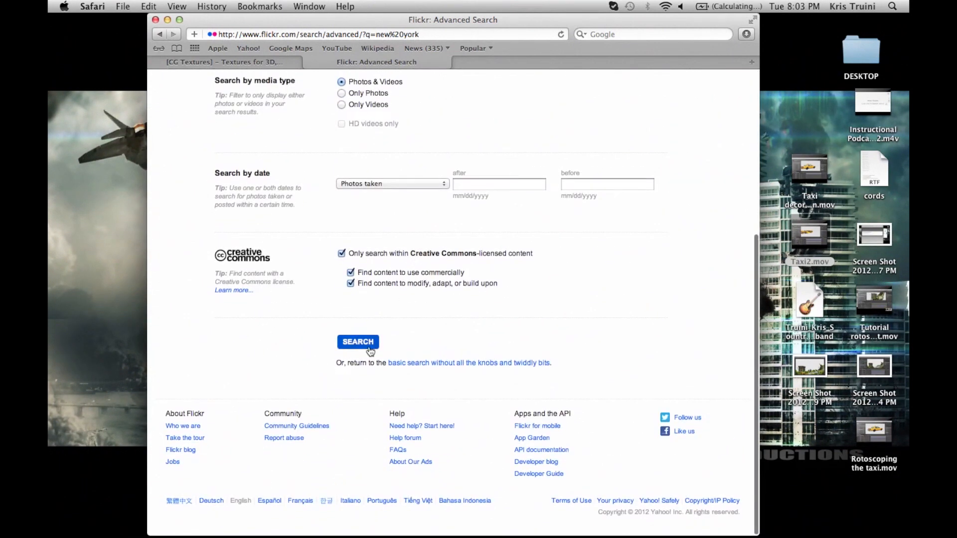
{"action": "left_click", "coordinate": [358, 342]}
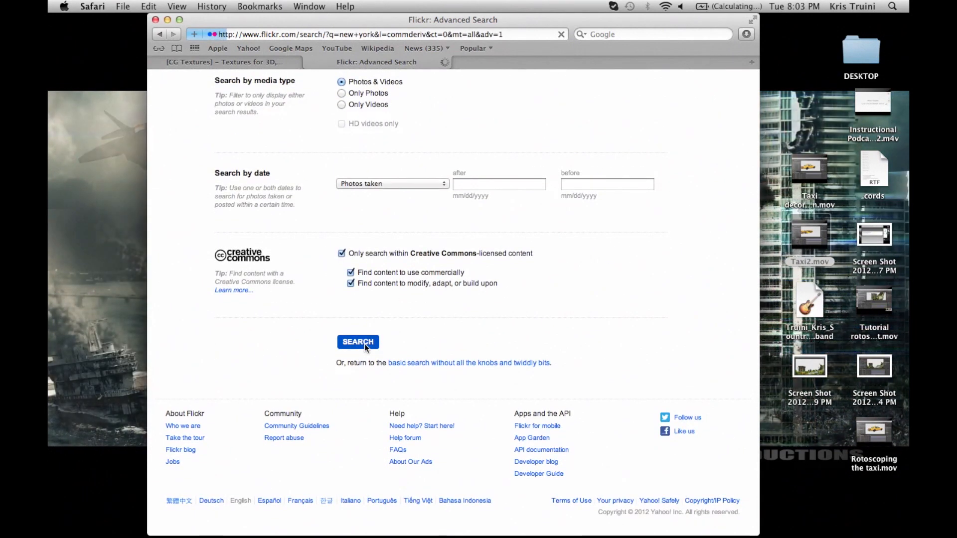
{"action": "left_click", "coordinate": [358, 341]}
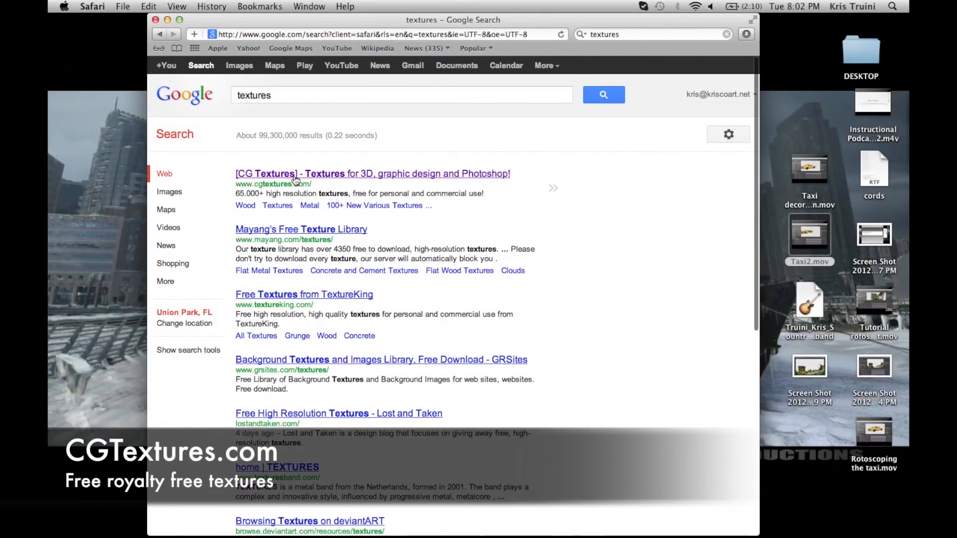
Open the CG Textures site from the Google results and browse its categories
{"action": "left_click", "coordinate": [373, 173]}
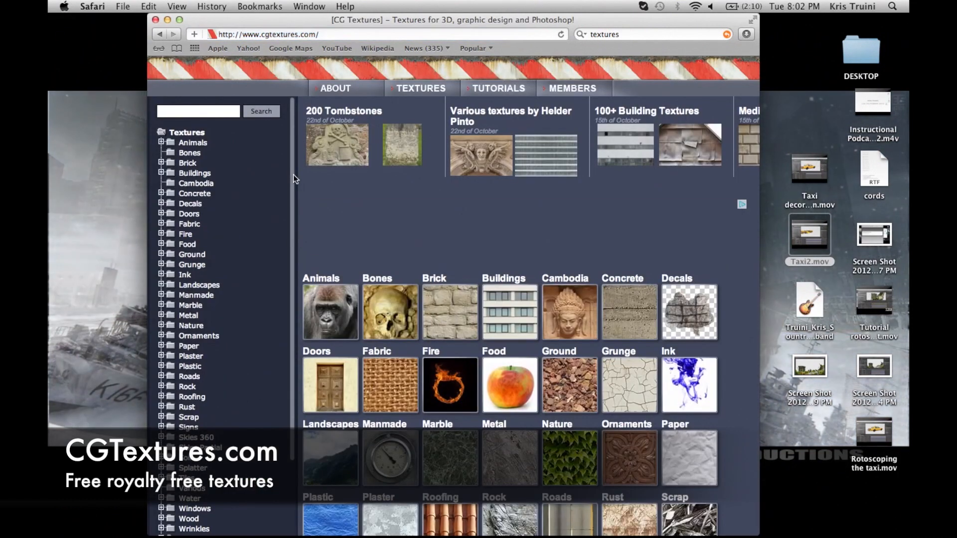
{"action": "scroll", "scroll_direction": "down", "scroll_amount": 3}
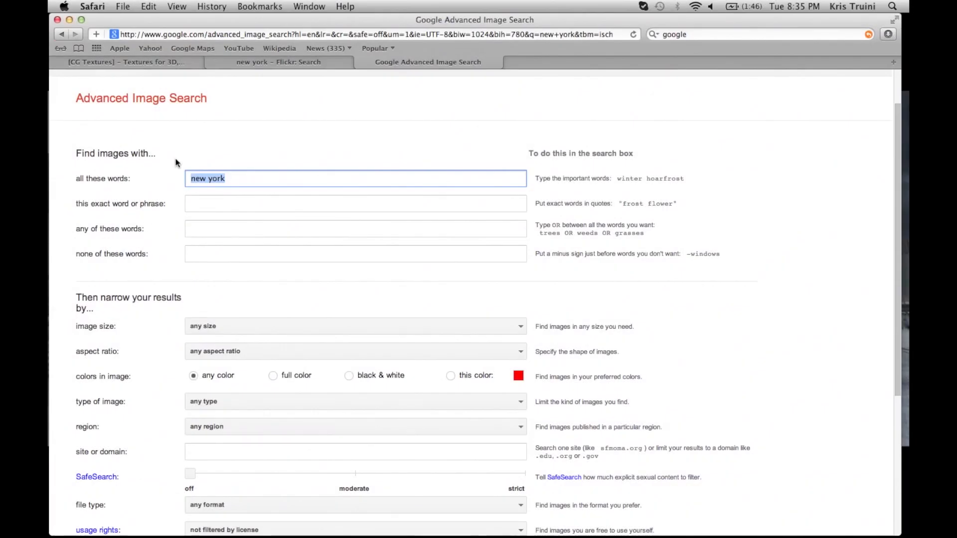
Require images larger than 1024×768 in Google Advanced Image Search
{"action": "scroll", "scroll_direction": "down", "scroll_amount": 3}
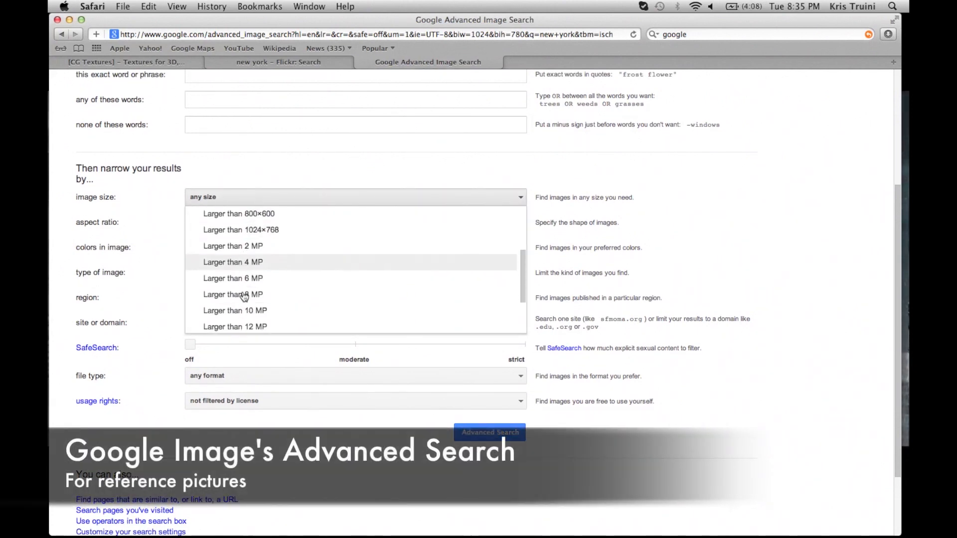
{"action": "mouse_move", "coordinate": [241, 230]}
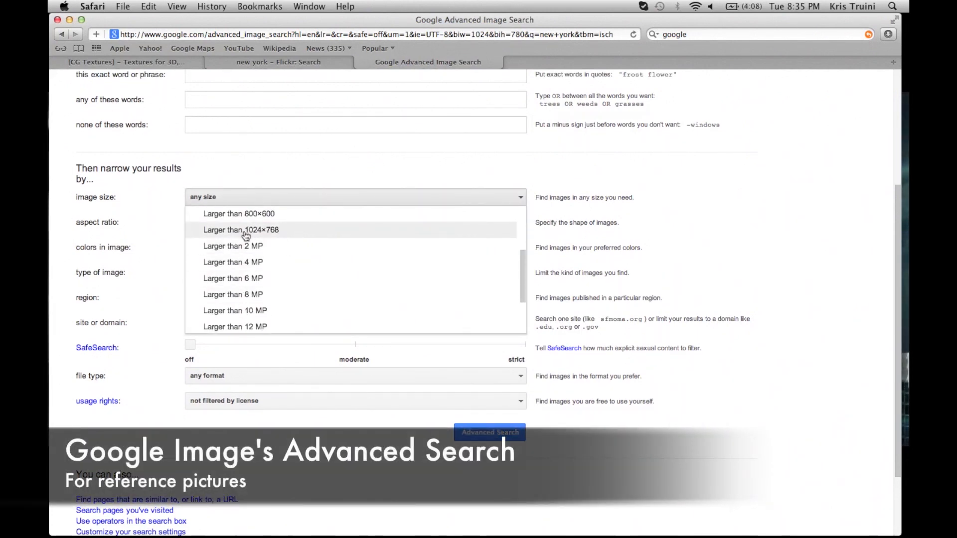
{"action": "left_click", "coordinate": [241, 229]}
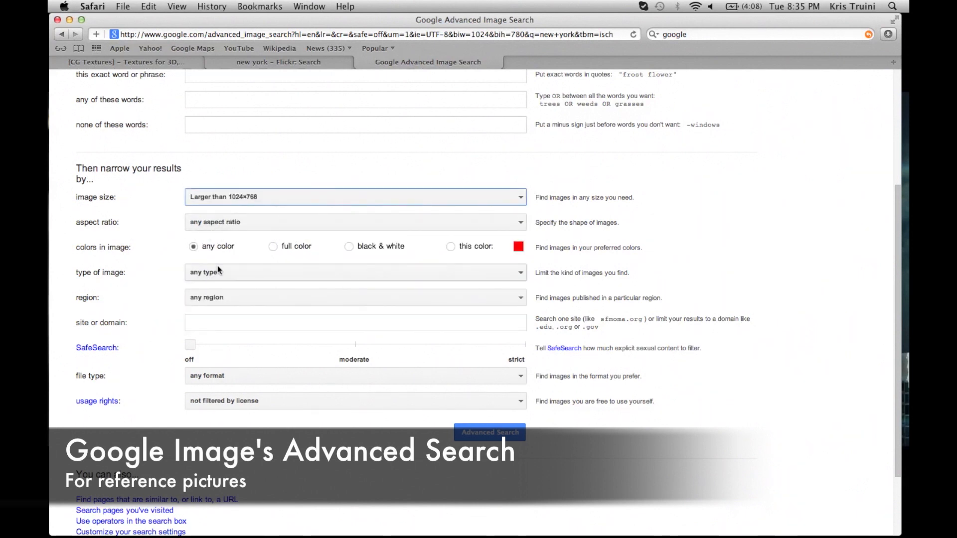
{"action": "scroll", "scroll_direction": "down", "scroll_amount": 3}
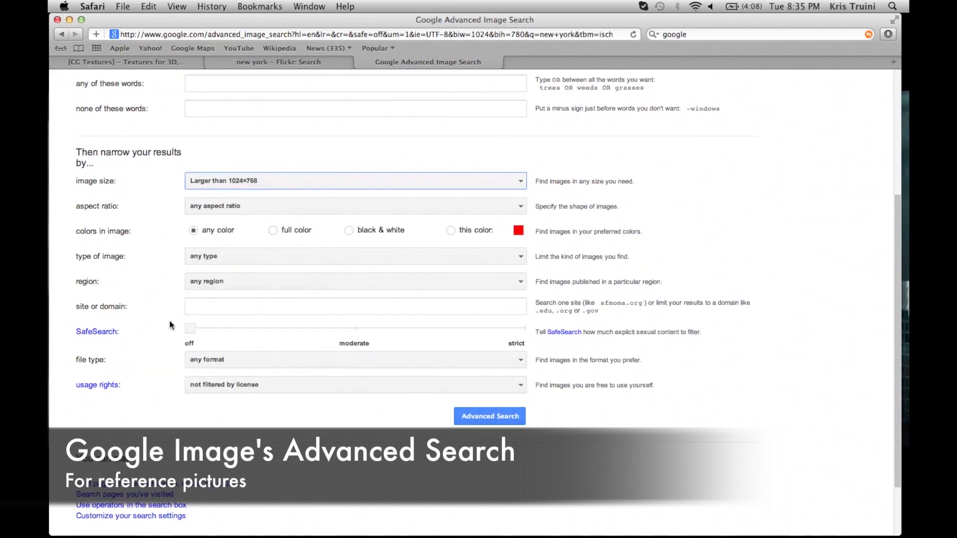
{"action": "scroll", "scroll_direction": "down", "scroll_amount": 3}
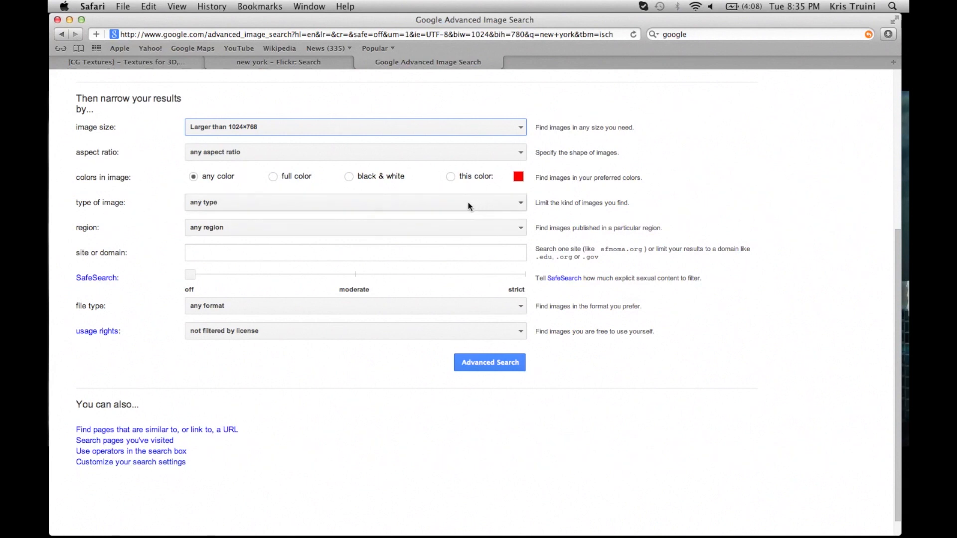
Keep any image type and limit usage rights to commercially shareable images
{"action": "left_click", "coordinate": [354, 202]}
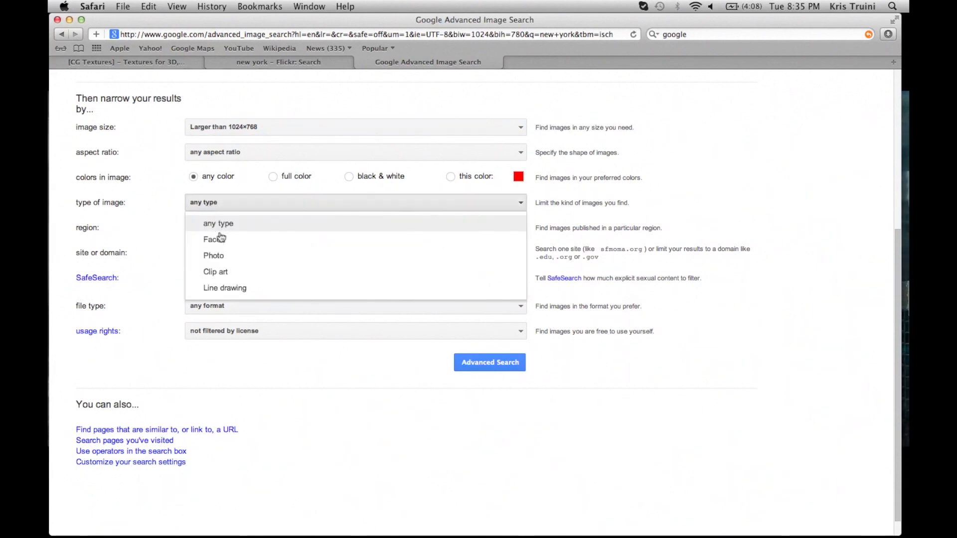
{"action": "left_click", "coordinate": [355, 227]}
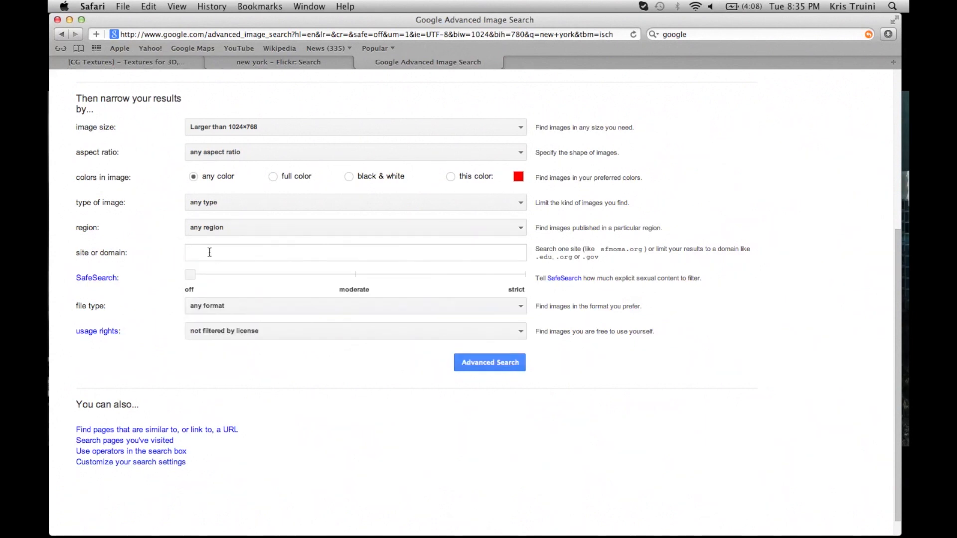
{"action": "left_click", "coordinate": [189, 274]}
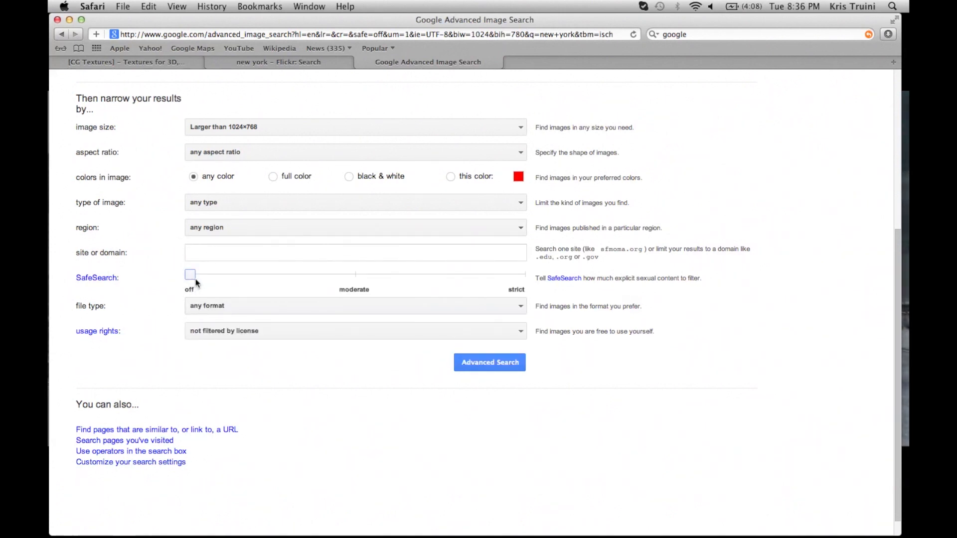
{"action": "left_click", "coordinate": [354, 330]}
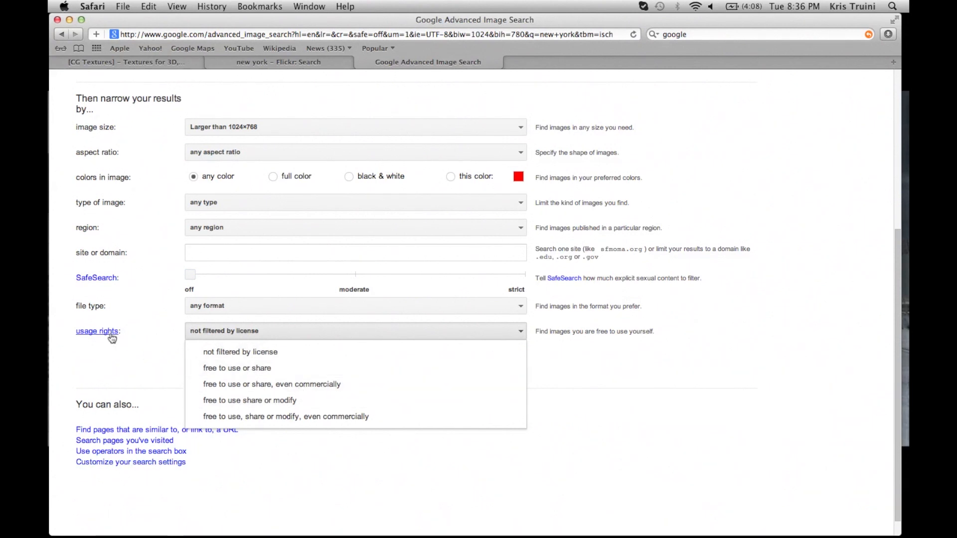
{"action": "mouse_move", "coordinate": [271, 383]}
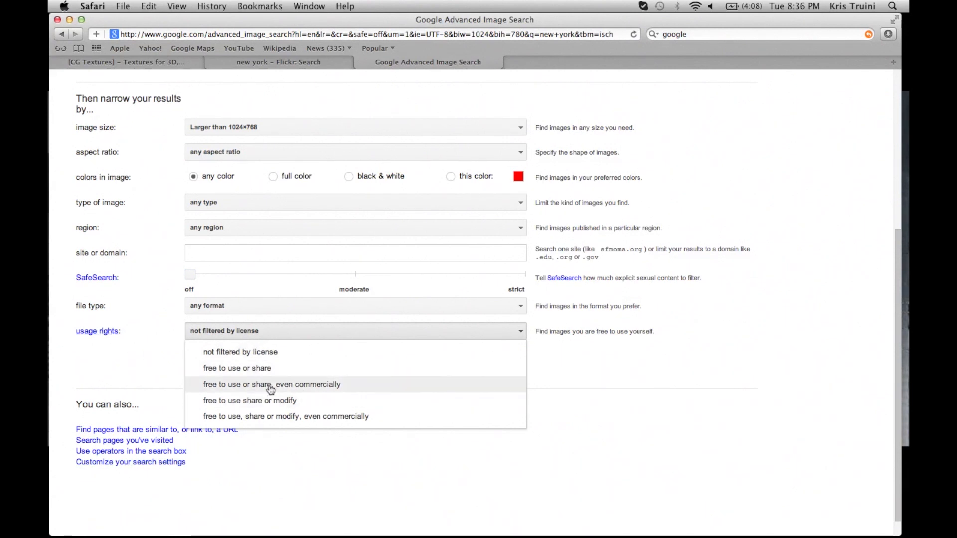
{"action": "left_click", "coordinate": [237, 368]}
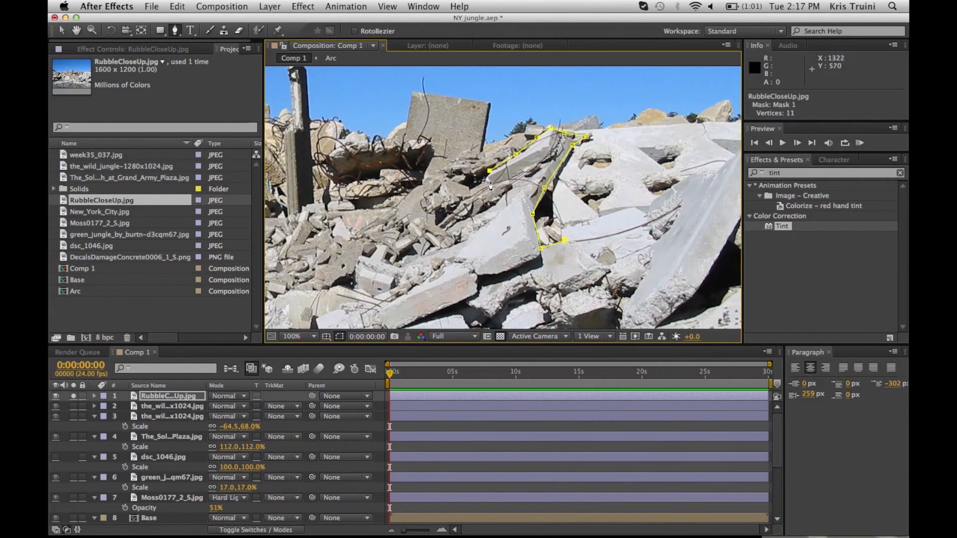
Trace a mask around the rubble pile and along the slab edge on the RubbleCloseUp layer
{"action": "left_click", "coordinate": [351, 238]}
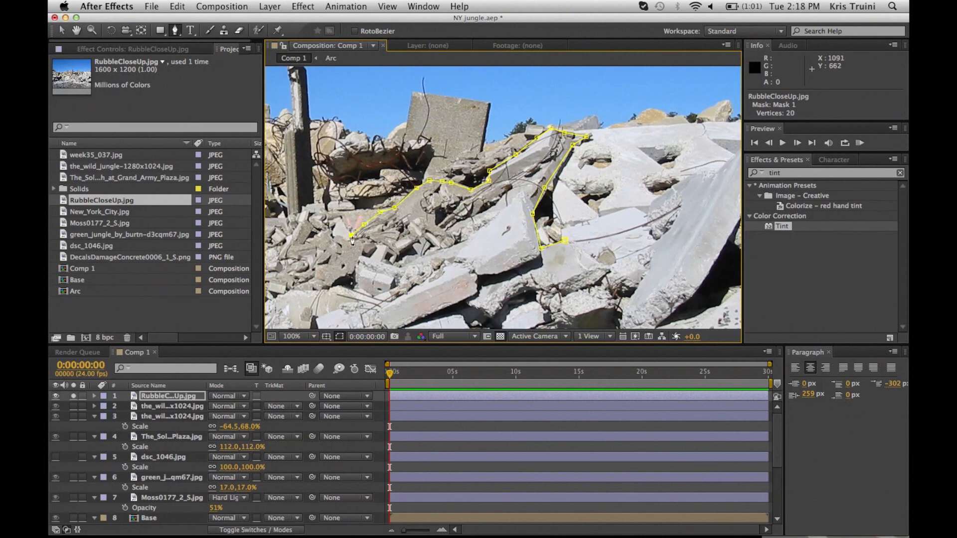
{"action": "left_click", "coordinate": [292, 336]}
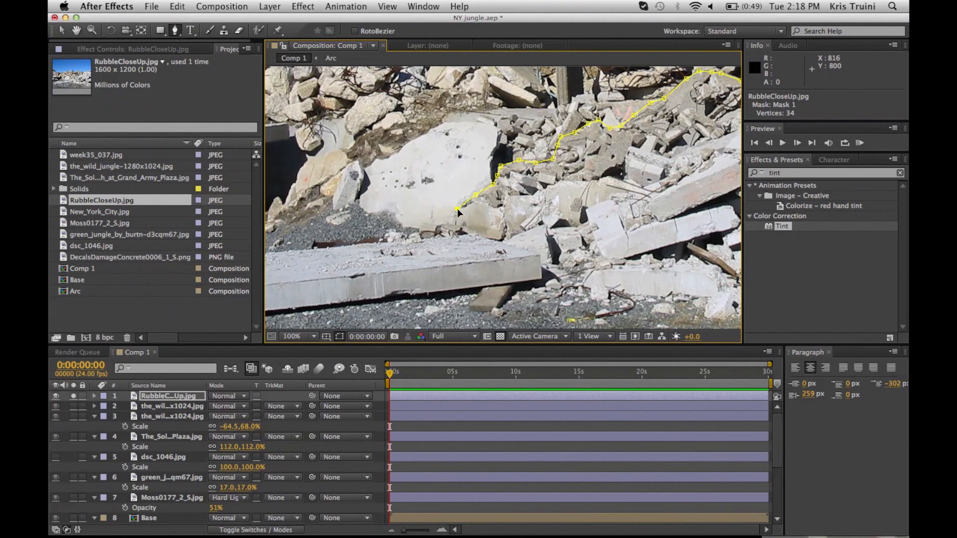
{"action": "left_click", "coordinate": [291, 336]}
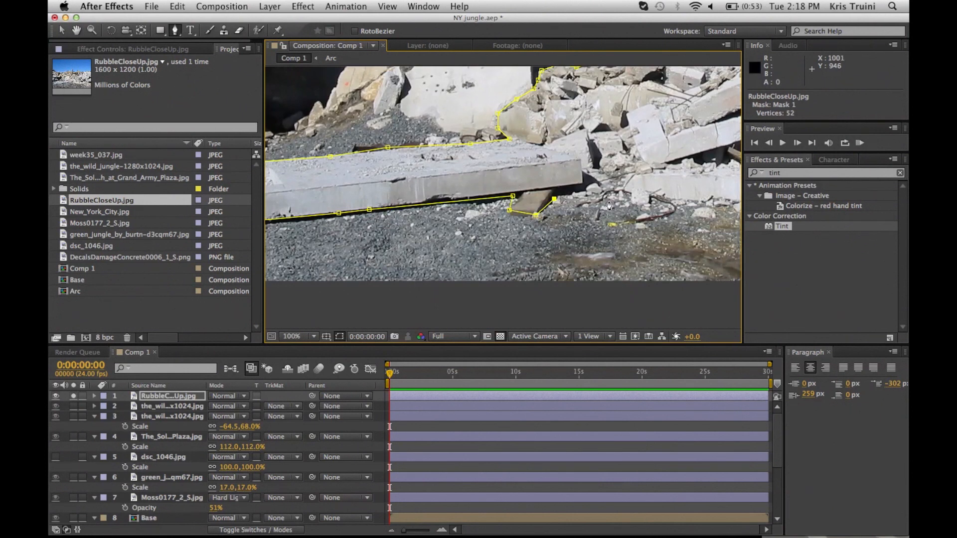
{"action": "left_click", "coordinate": [292, 336]}
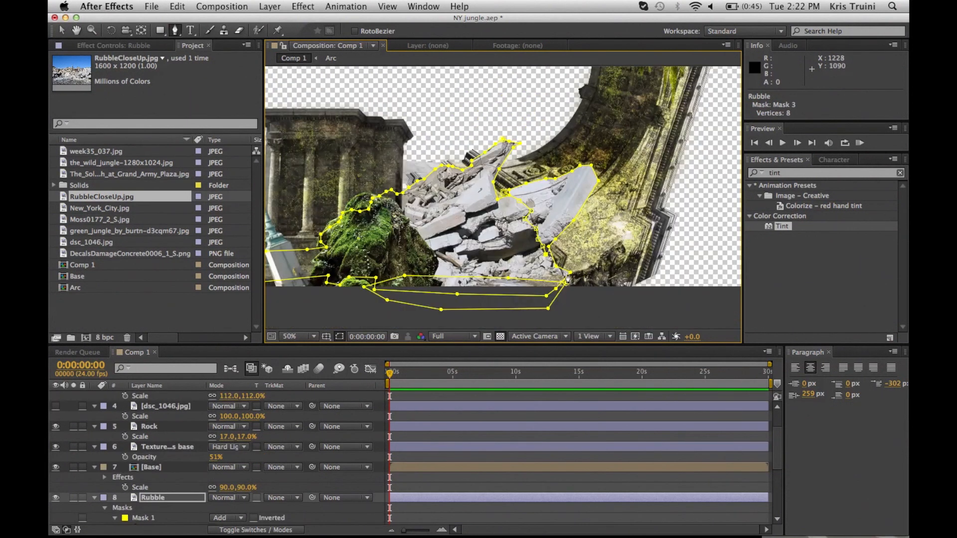
Refine the rubble mask, duplicate the layer, and select the pillared ruin Base layer
{"action": "left_click", "coordinate": [298, 336]}
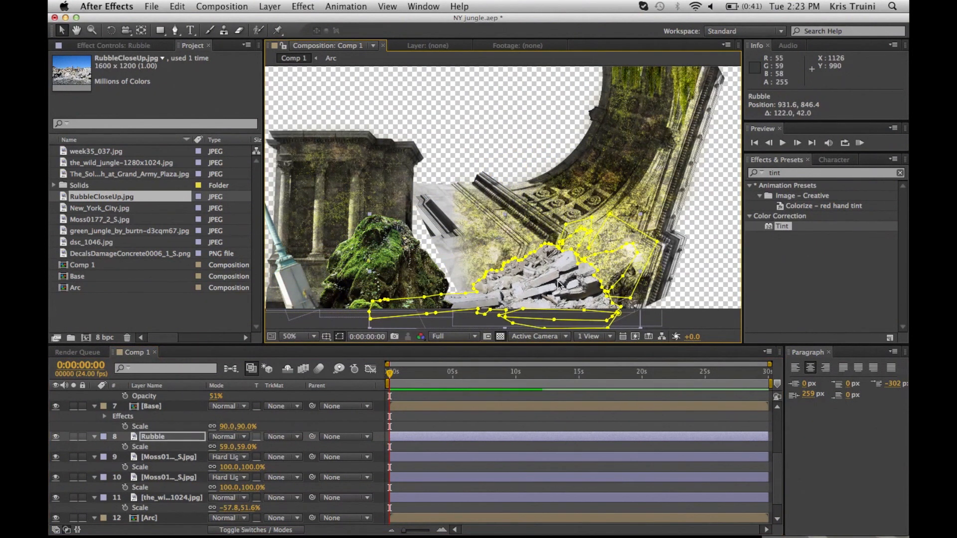
{"action": "key", "text": "cmd+d"}
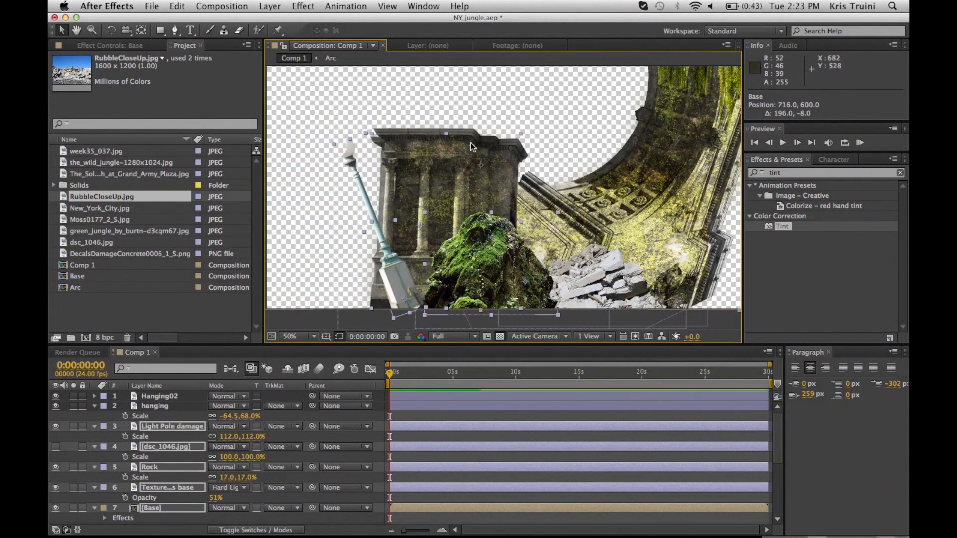
{"action": "left_click", "coordinate": [291, 336]}
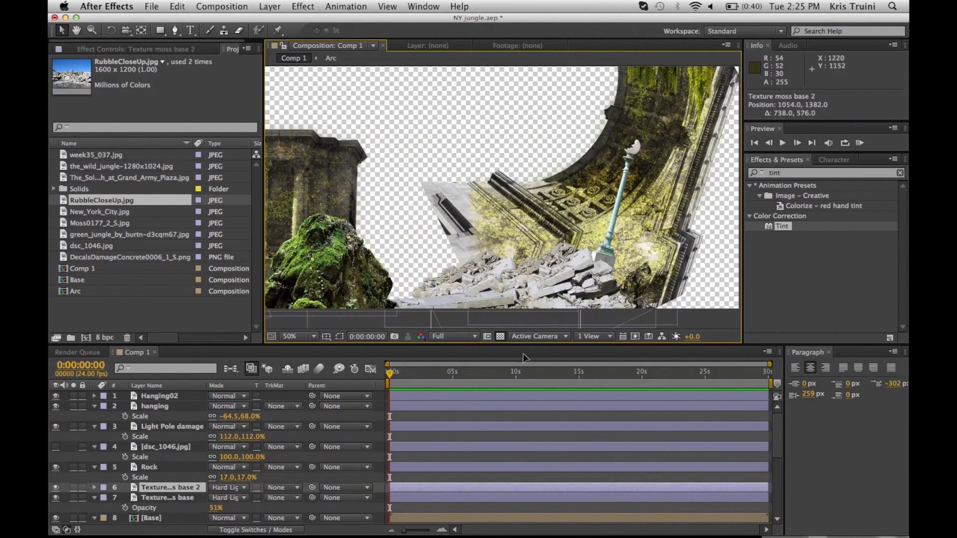
Draw a mask on the Texture moss base 2 layer over the rubble under the arch
{"action": "left_click", "coordinate": [171, 487]}
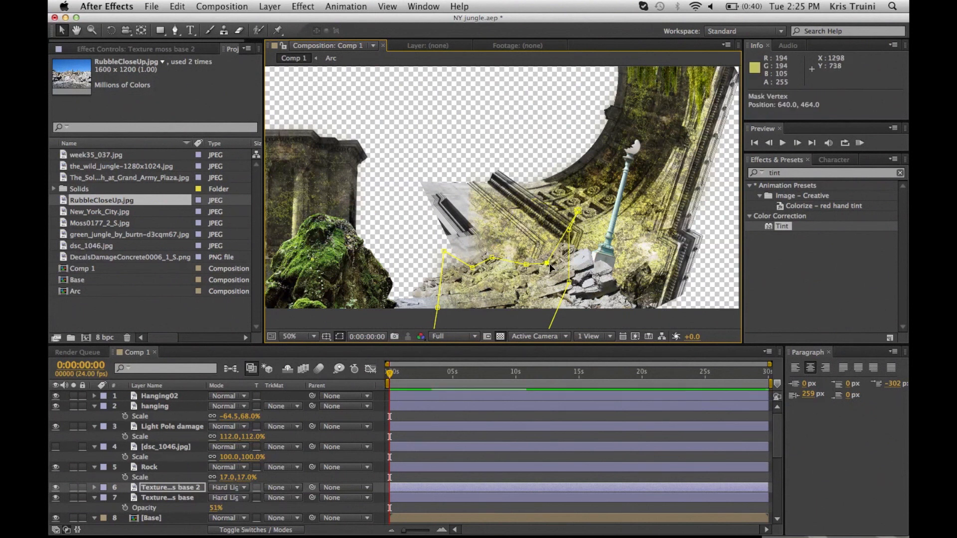
{"action": "left_click_drag", "start_coordinate": [528, 264], "coordinate": [570, 310]}
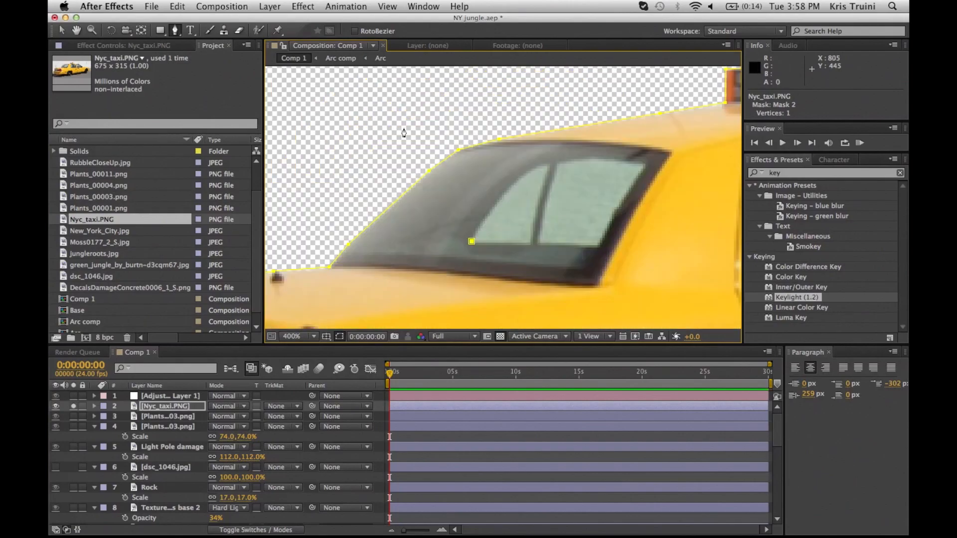
Mask the taxi's windows to subtract and refine the cutout edge below the front wheel
{"action": "left_click", "coordinate": [550, 162]}
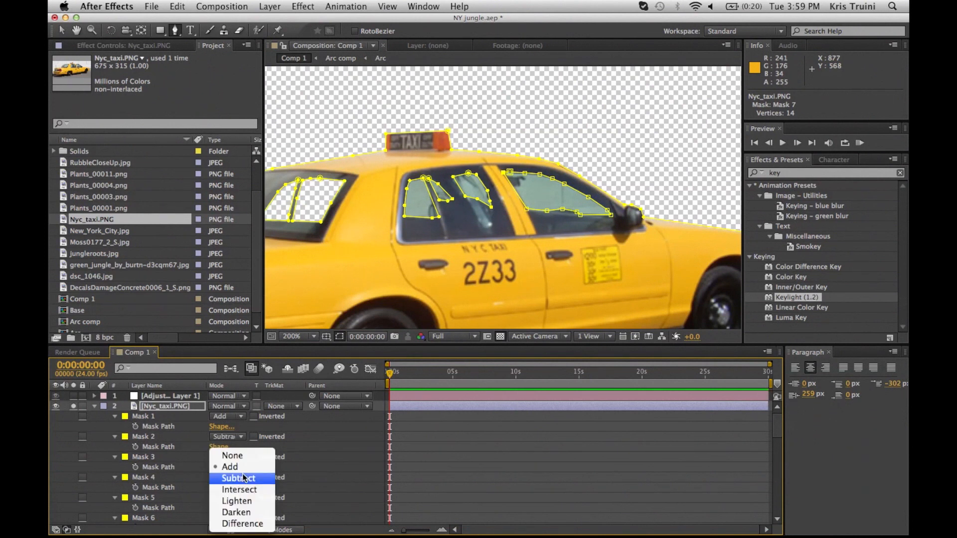
{"action": "mouse_move", "coordinate": [256, 487]}
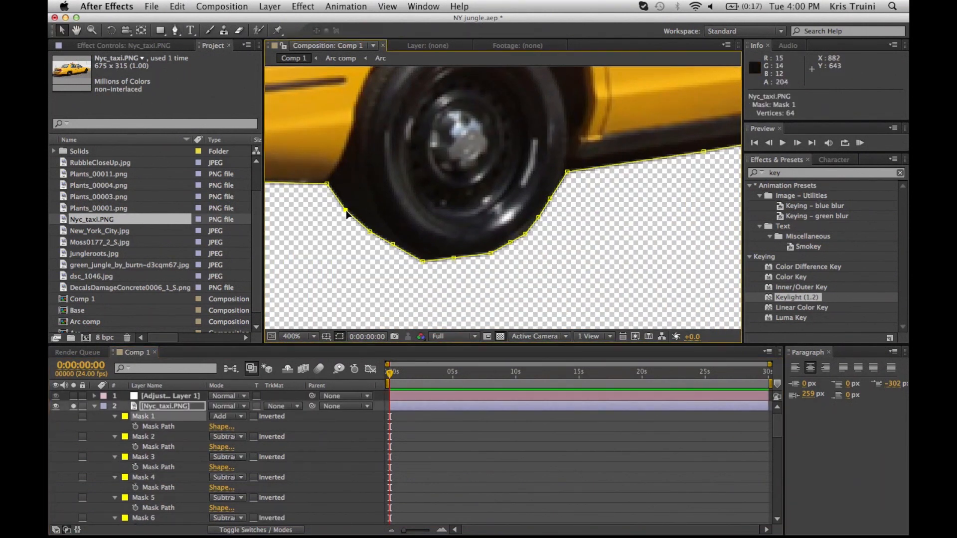
{"action": "left_click_drag", "start_coordinate": [348, 217], "coordinate": [480, 262]}
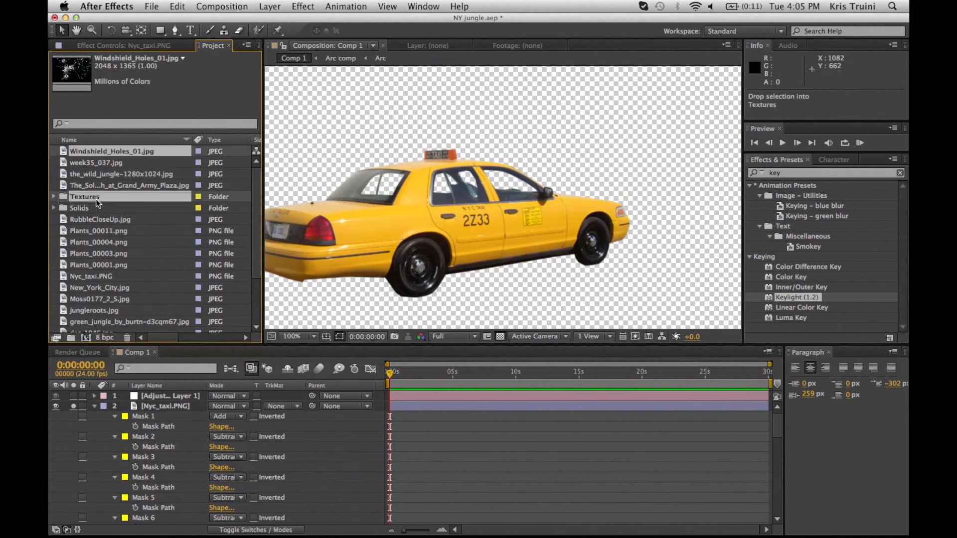
File Windshield_Holes_01.jpg into Textures and apply Corner Pin to the glass texture
{"action": "left_click", "coordinate": [129, 310]}
{"action": "type", "text": "corner pin"}
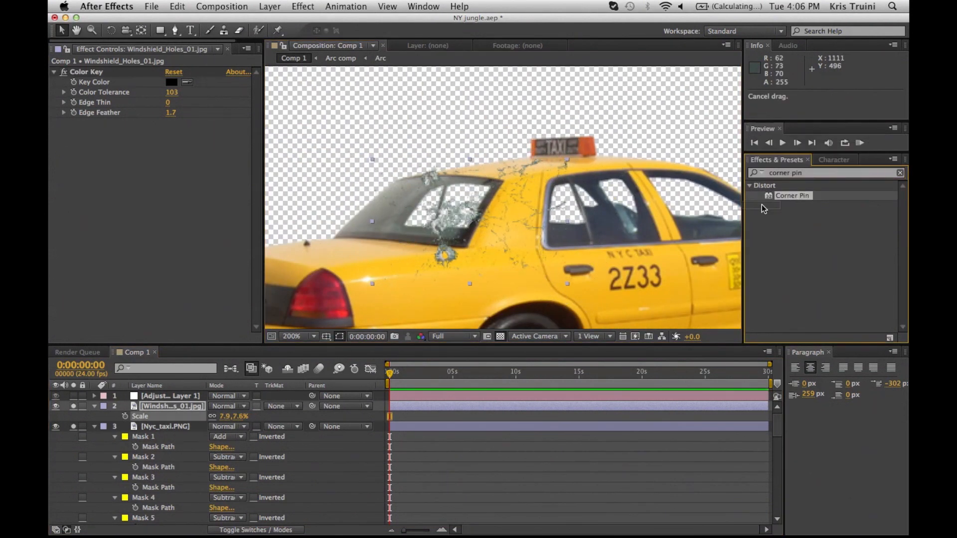
{"action": "double_click", "coordinate": [792, 196]}
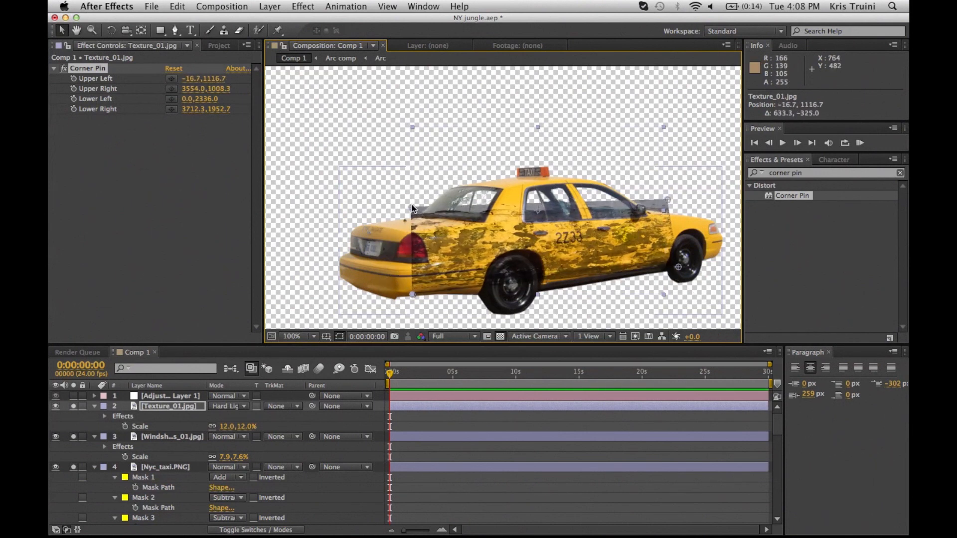
Corner-pin the Hard Light rust texture to the taxi's side and reshape it over the rear
{"action": "left_click_drag", "start_coordinate": [412, 295], "coordinate": [423, 303]}
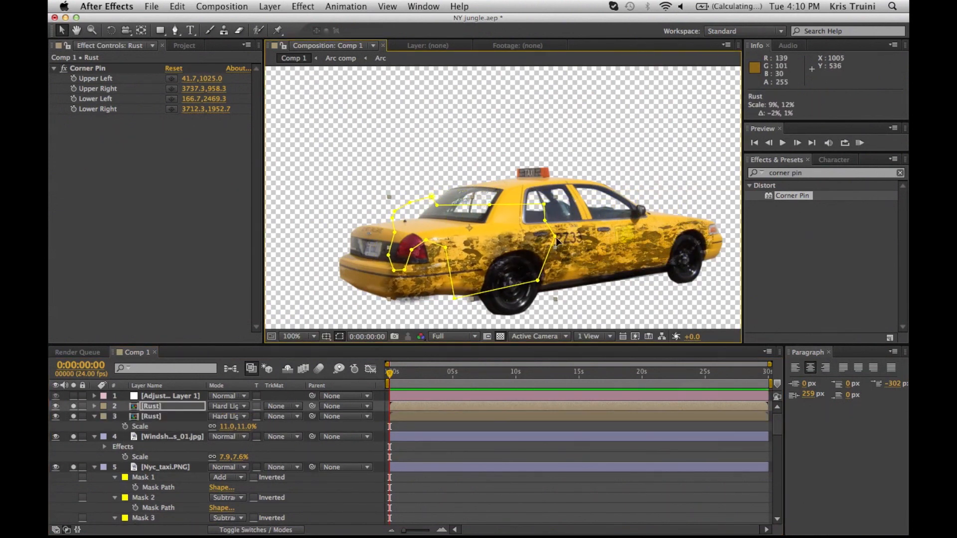
{"action": "left_click_drag", "start_coordinate": [553, 242], "coordinate": [553, 287]}
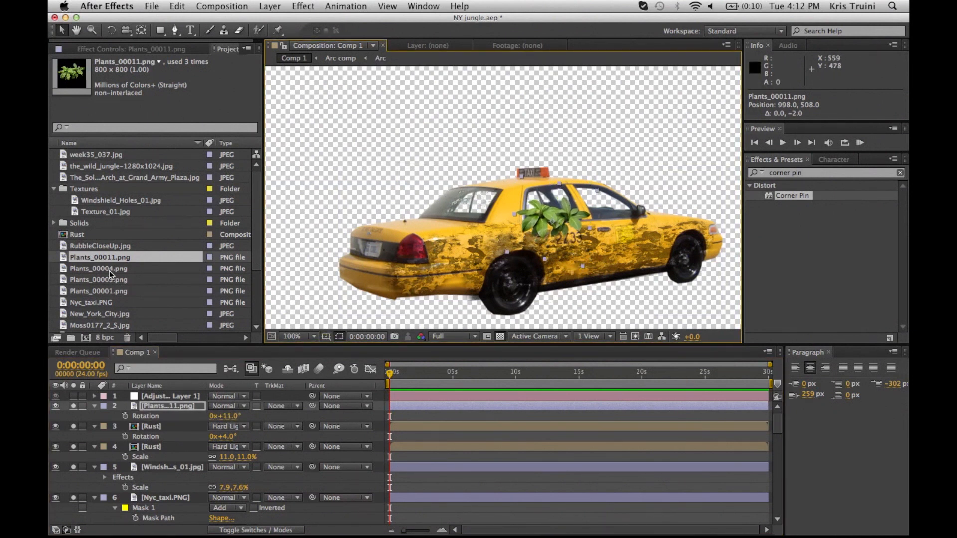
Add a bushy plant sprouting from the taxi's window, shrunk and repositioned over the roof
{"action": "left_click", "coordinate": [100, 279]}
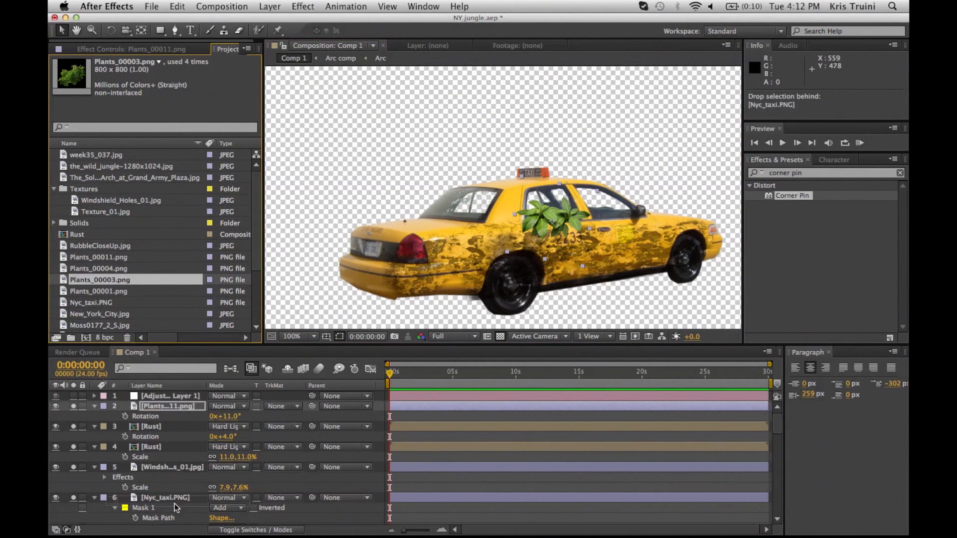
{"action": "left_click", "coordinate": [170, 407]}
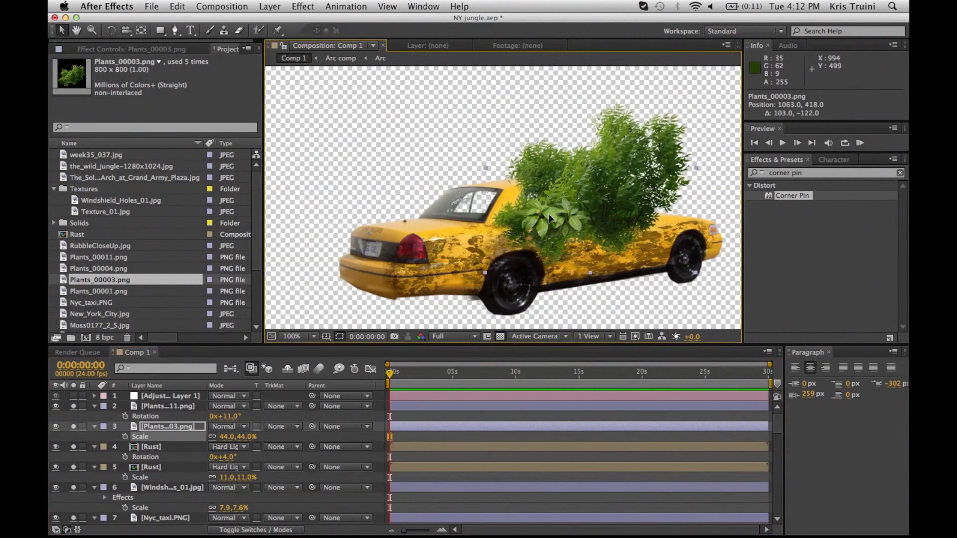
{"action": "left_click_drag", "start_coordinate": [238, 437], "coordinate": [220, 436]}
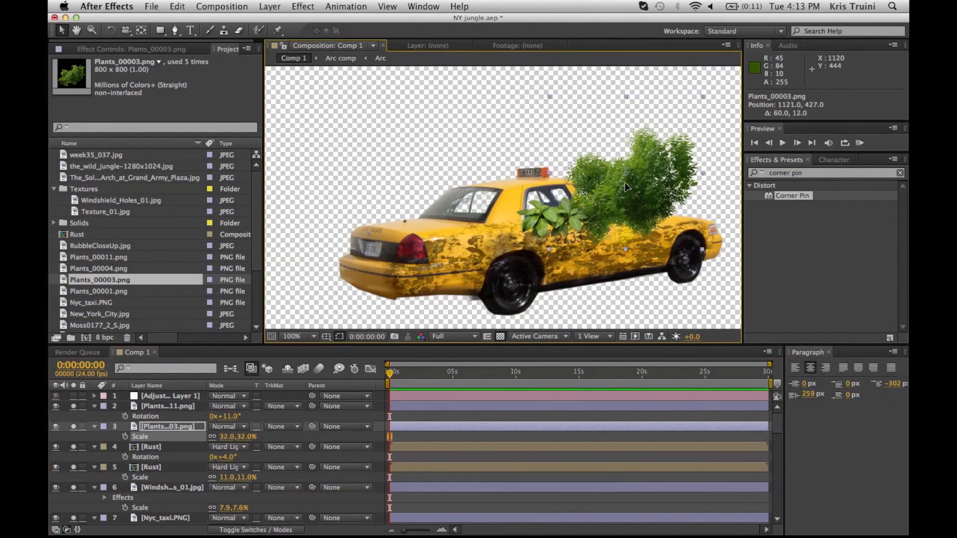
{"action": "left_click_drag", "start_coordinate": [629, 195], "coordinate": [581, 207]}
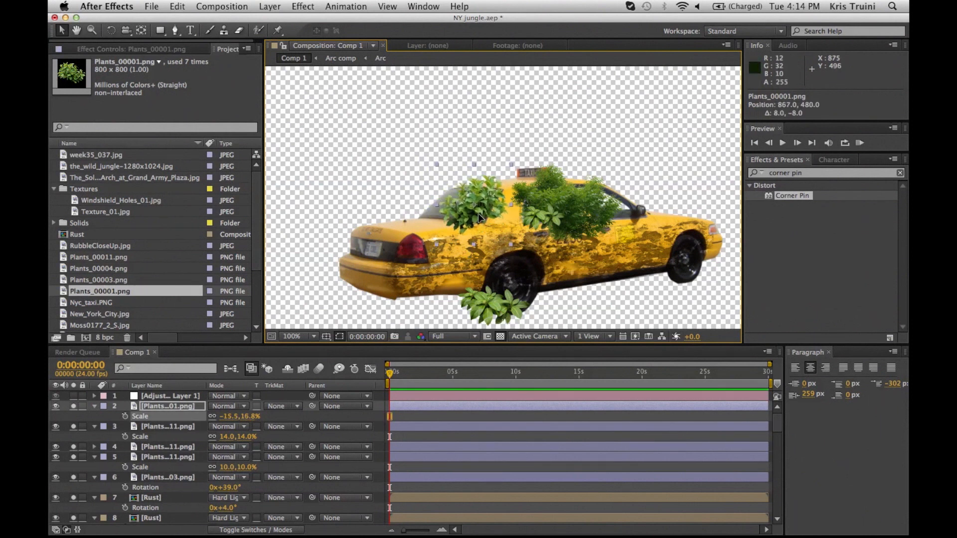
Add a small plant image onto the taxi's roof
{"action": "left_click", "coordinate": [99, 257]}
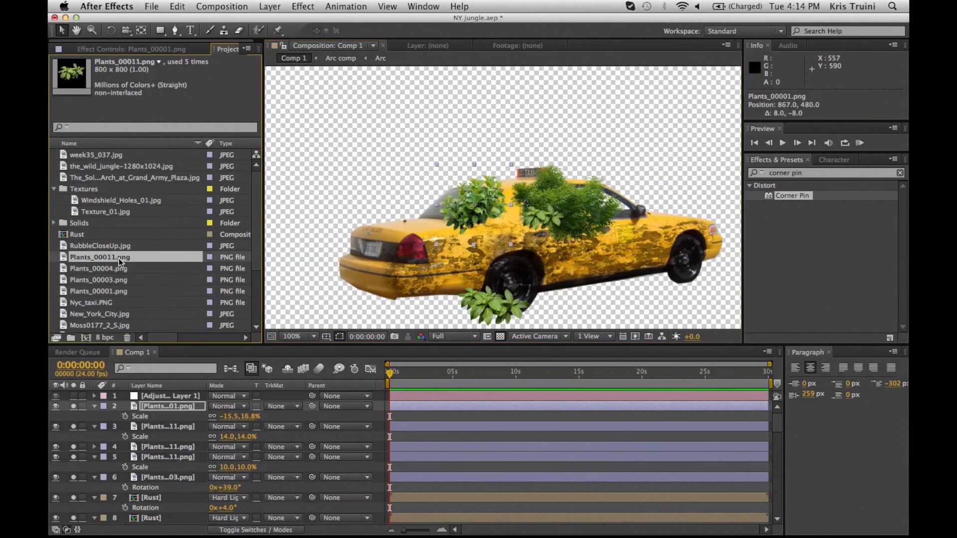
{"action": "left_click", "coordinate": [99, 279]}
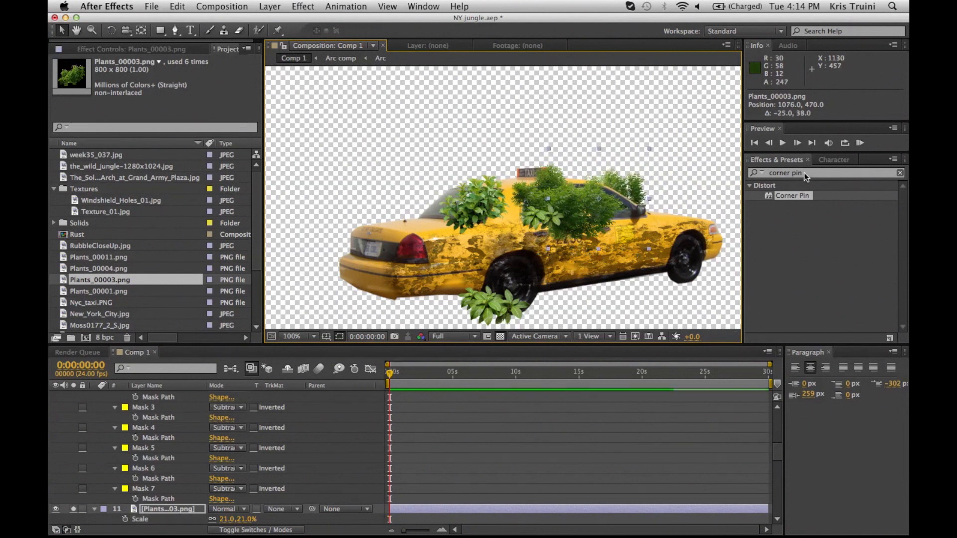
Apply Tint to the roof plant with a dark Map White To colour at 50%
{"action": "type", "text": "tint"}
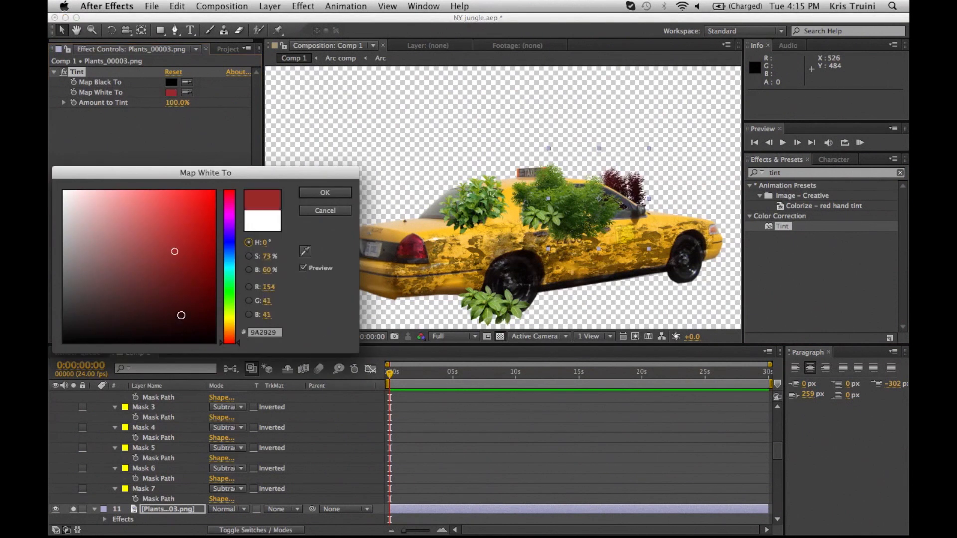
{"action": "left_click", "coordinate": [100, 321]}
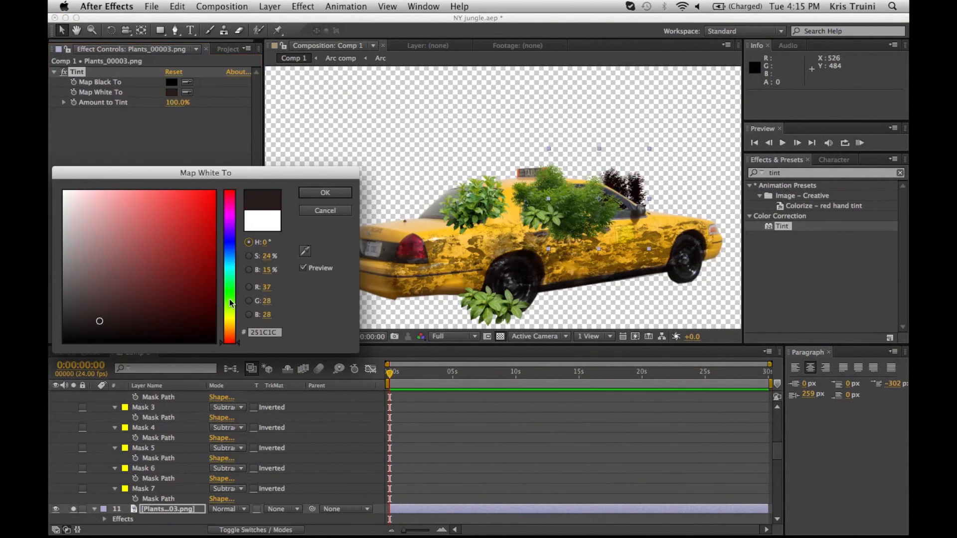
{"action": "left_click", "coordinate": [325, 193]}
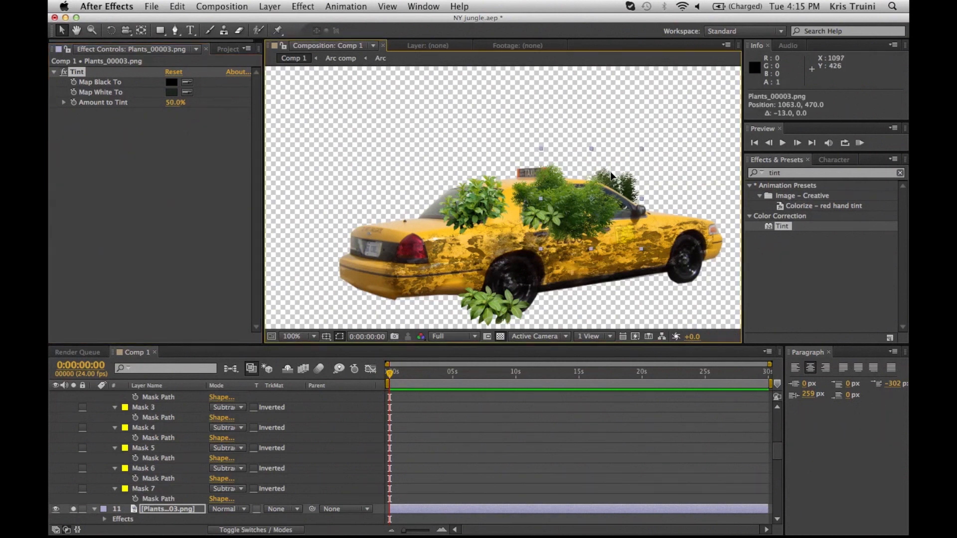
Reframe on the taxi's rear and begin adding a new layer there
{"action": "left_click", "coordinate": [291, 336]}
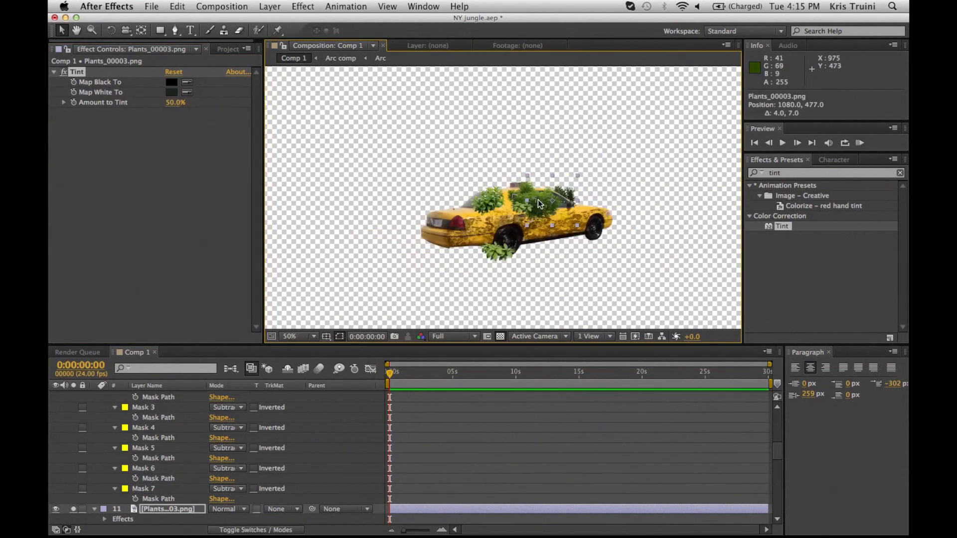
{"action": "left_click", "coordinate": [290, 336]}
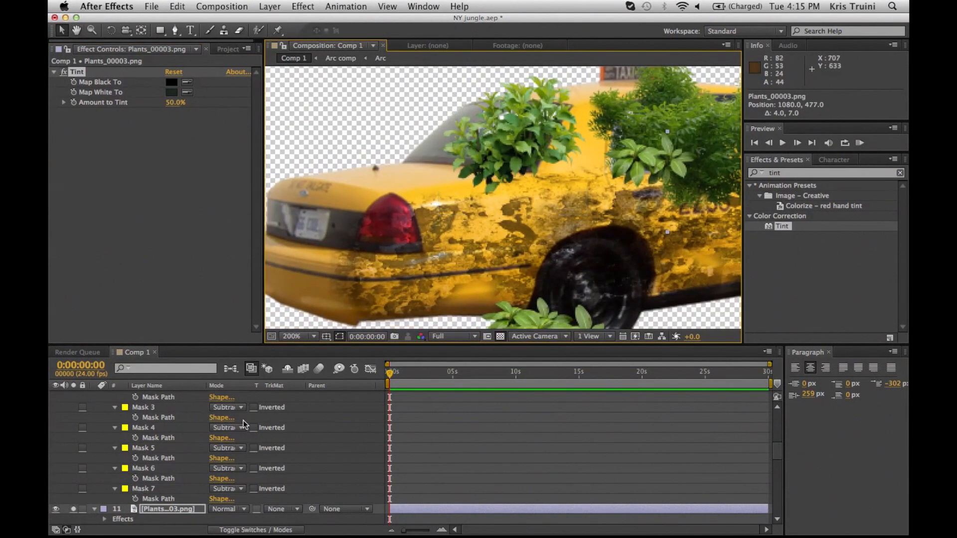
{"action": "right_click", "coordinate": [372, 419]}
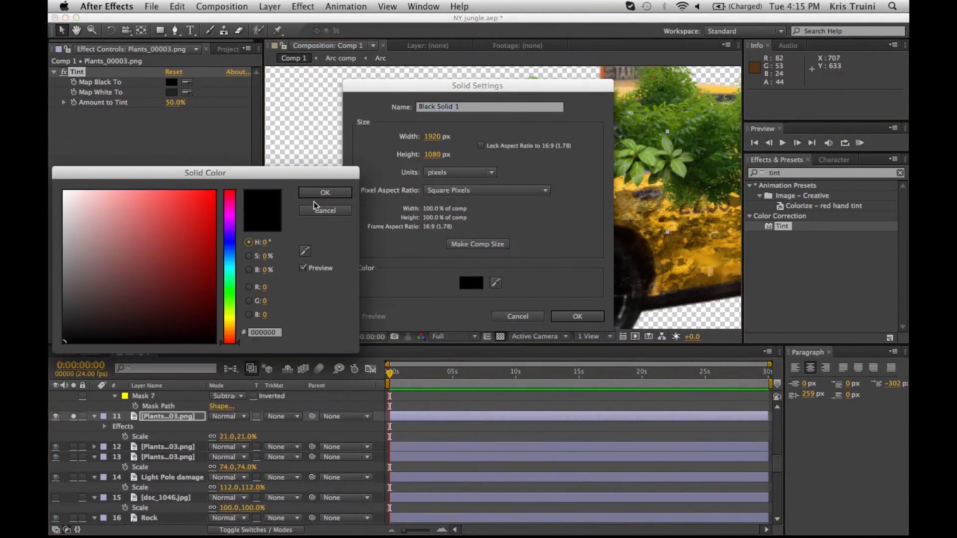
Create a black solid and mask it around the tail light to darken it at 74% opacity
{"action": "left_click", "coordinate": [325, 193]}
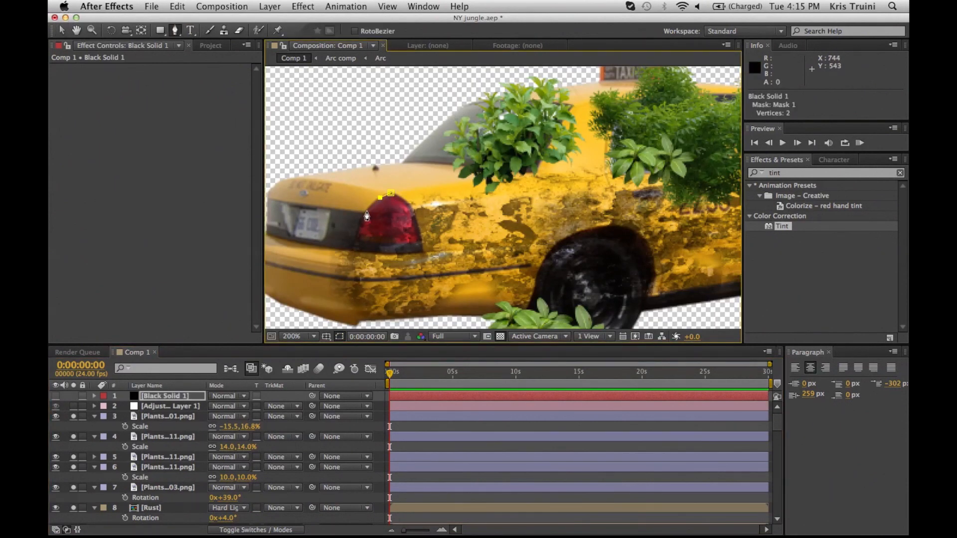
{"action": "left_click", "coordinate": [395, 232]}
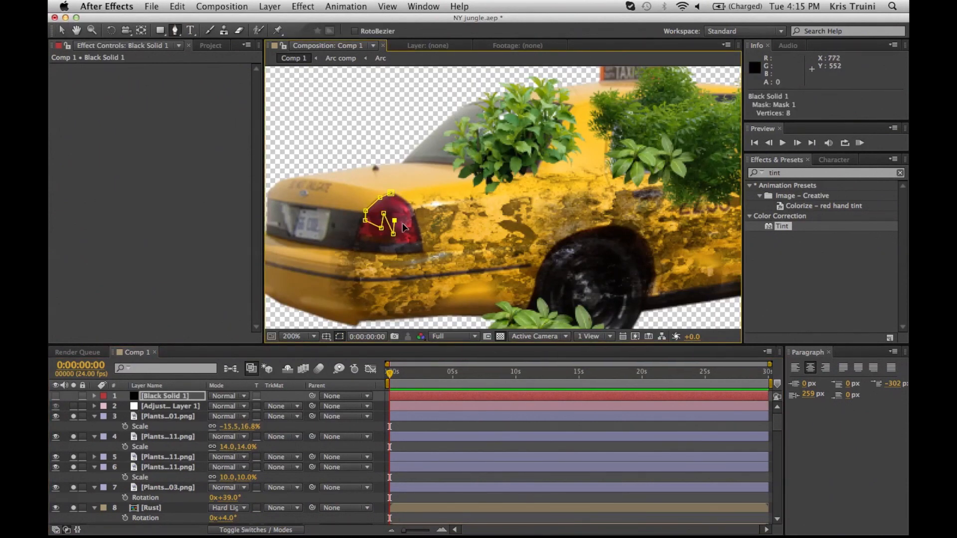
{"action": "left_click", "coordinate": [405, 203]}
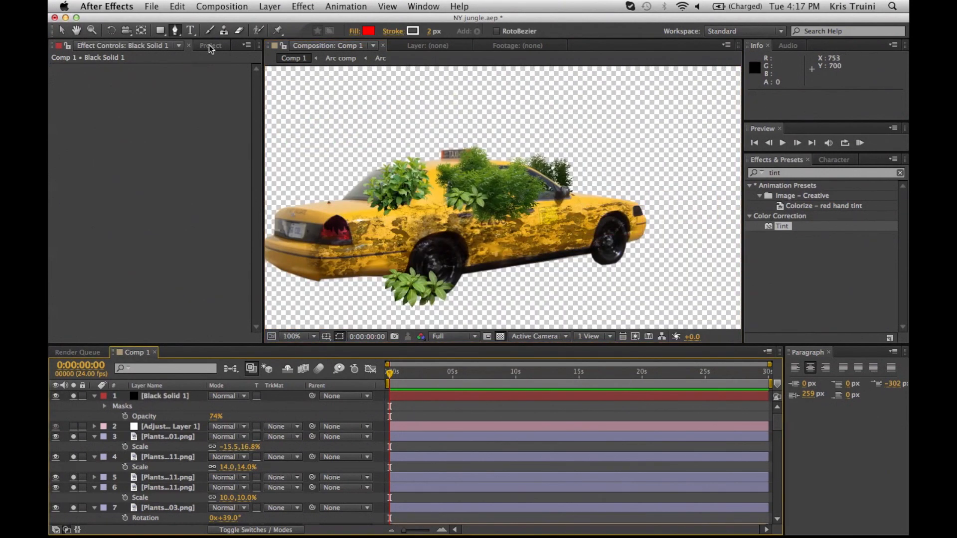
{"action": "left_click", "coordinate": [210, 44]}
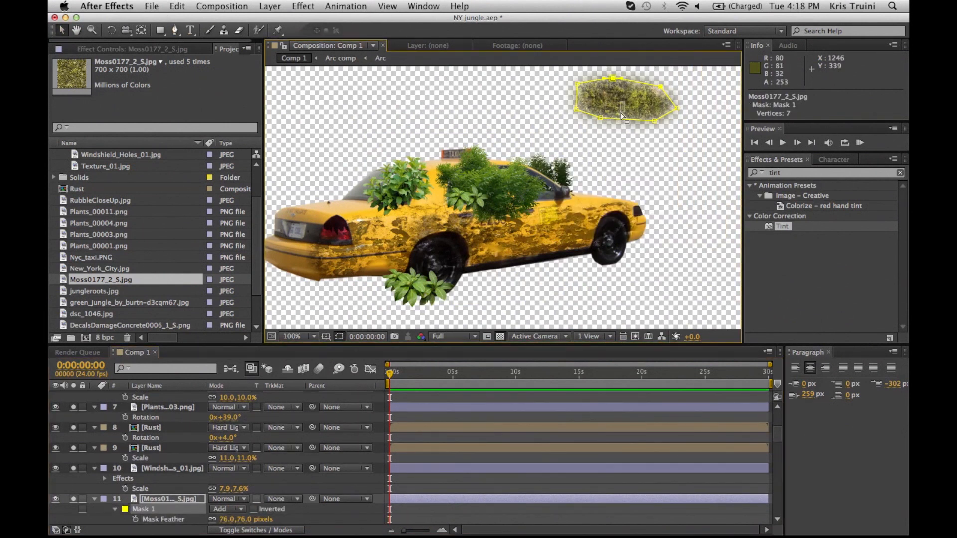
Position the feathered Moss0177_2_S moss patch onto the taxi
{"action": "left_click_drag", "start_coordinate": [622, 97], "coordinate": [391, 250]}
{"action": "type", "text": "Taxi"}
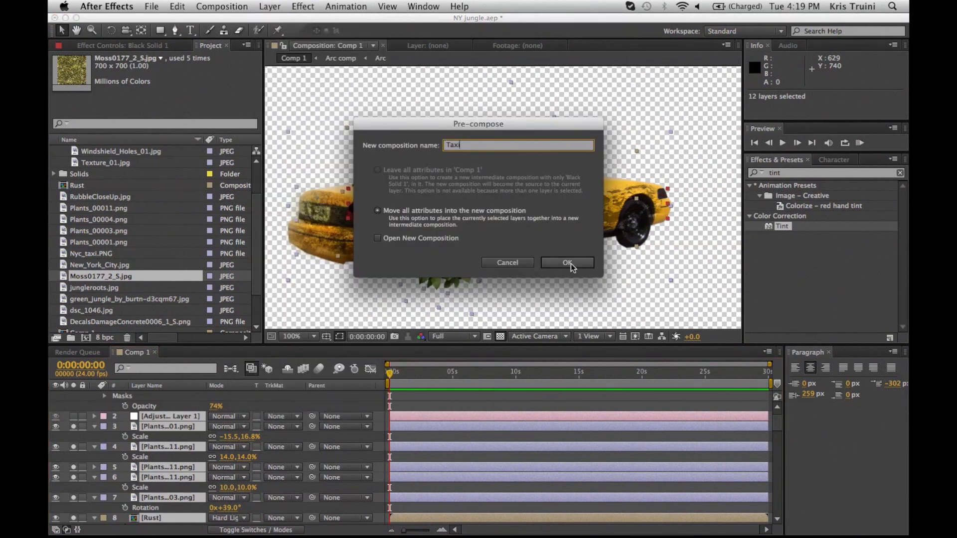
Confirm pre-composing the taxi layers into the Taxi composition and view the whole scene
{"action": "left_click", "coordinate": [565, 262]}
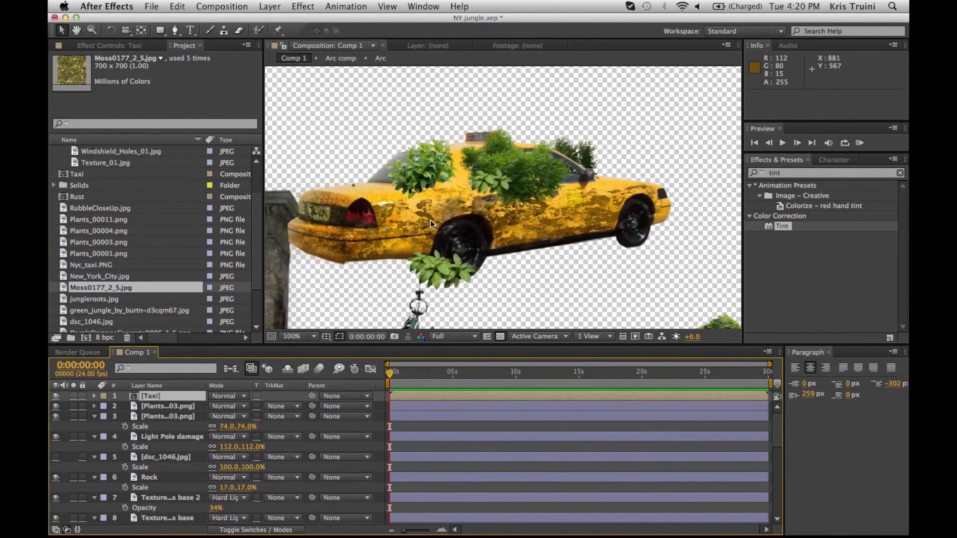
{"action": "left_click", "coordinate": [298, 336]}
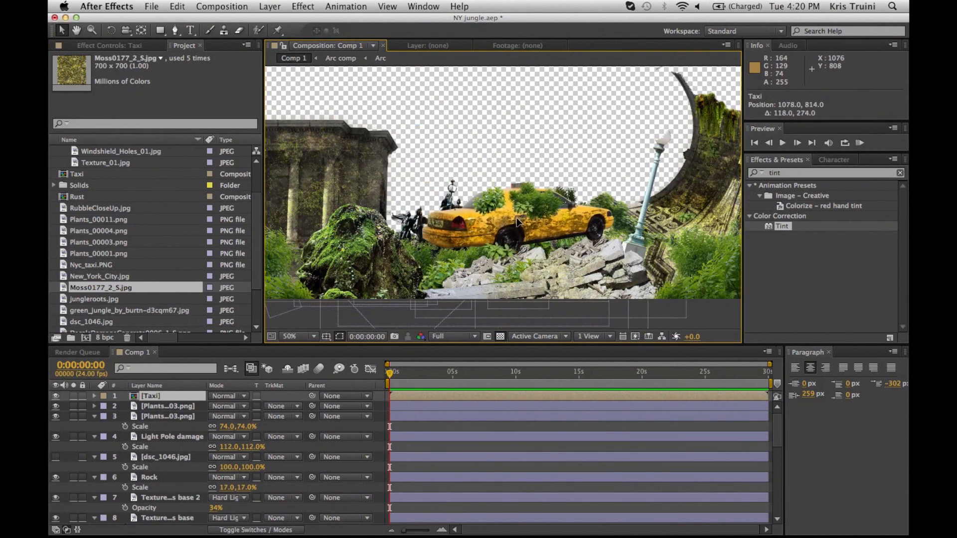
Move the Taxi layer to the scene's lower left and tilt it 17° onto the rubble slope
{"action": "left_click_drag", "start_coordinate": [518, 219], "coordinate": [599, 275]}
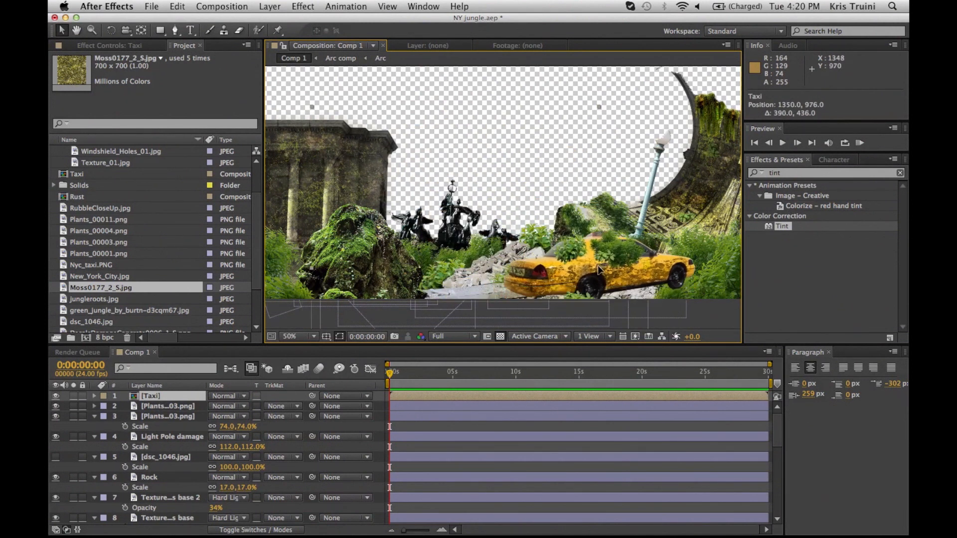
{"action": "left_click_drag", "start_coordinate": [598, 271], "coordinate": [521, 257]}
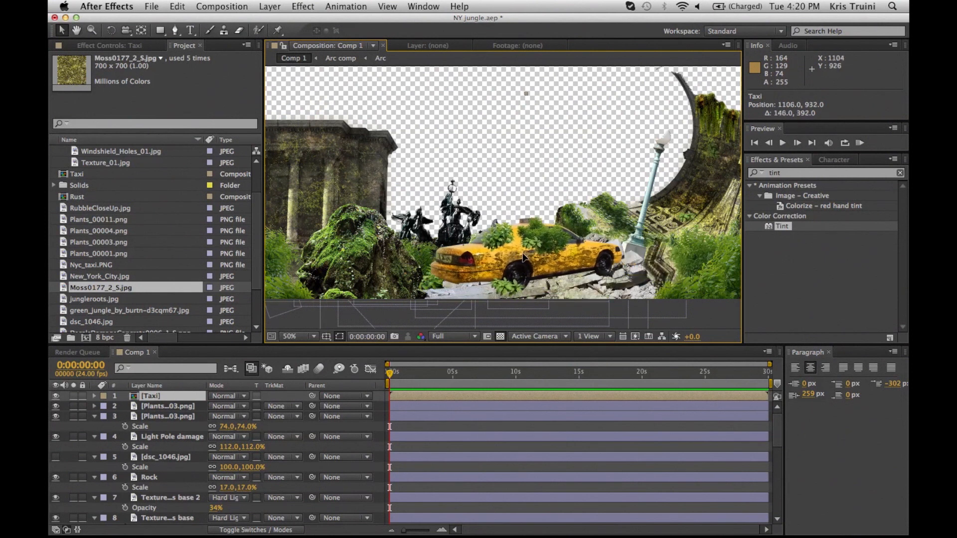
{"action": "left_click_drag", "start_coordinate": [526, 256], "coordinate": [305, 287]}
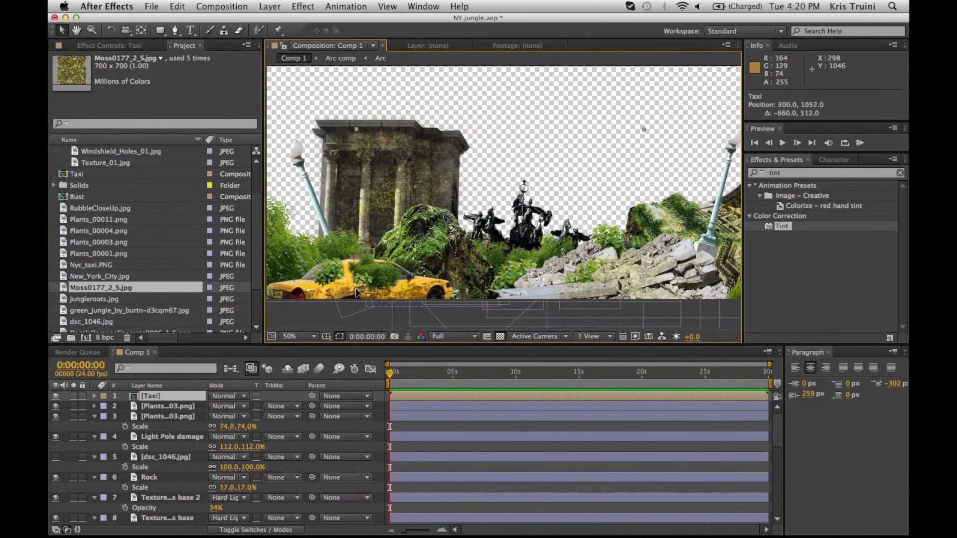
{"action": "left_click_drag", "start_coordinate": [357, 293], "coordinate": [458, 273]}
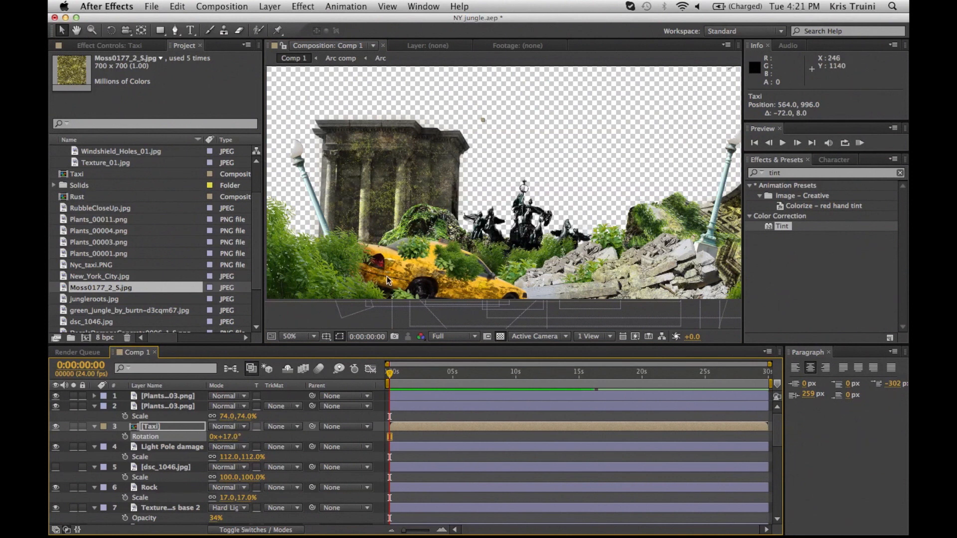
{"action": "left_click_drag", "start_coordinate": [388, 281], "coordinate": [400, 281]}
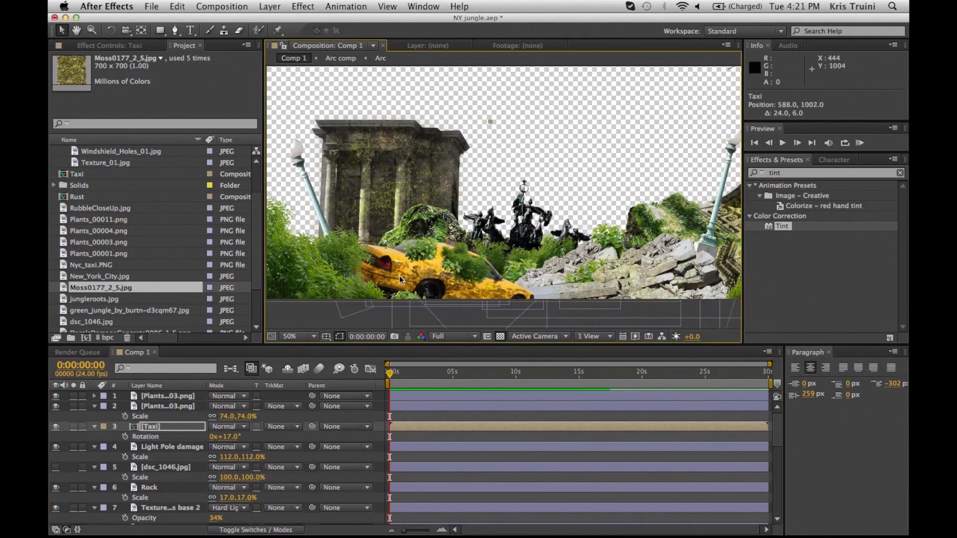